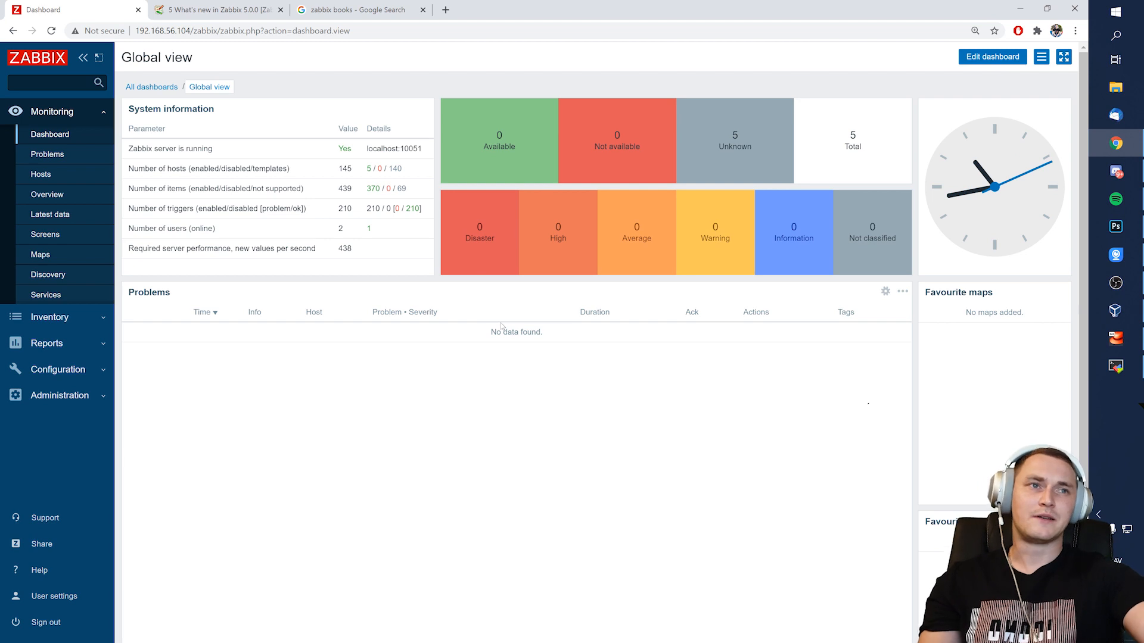
{"action": "mouse_move", "coordinate": [496, 326]}
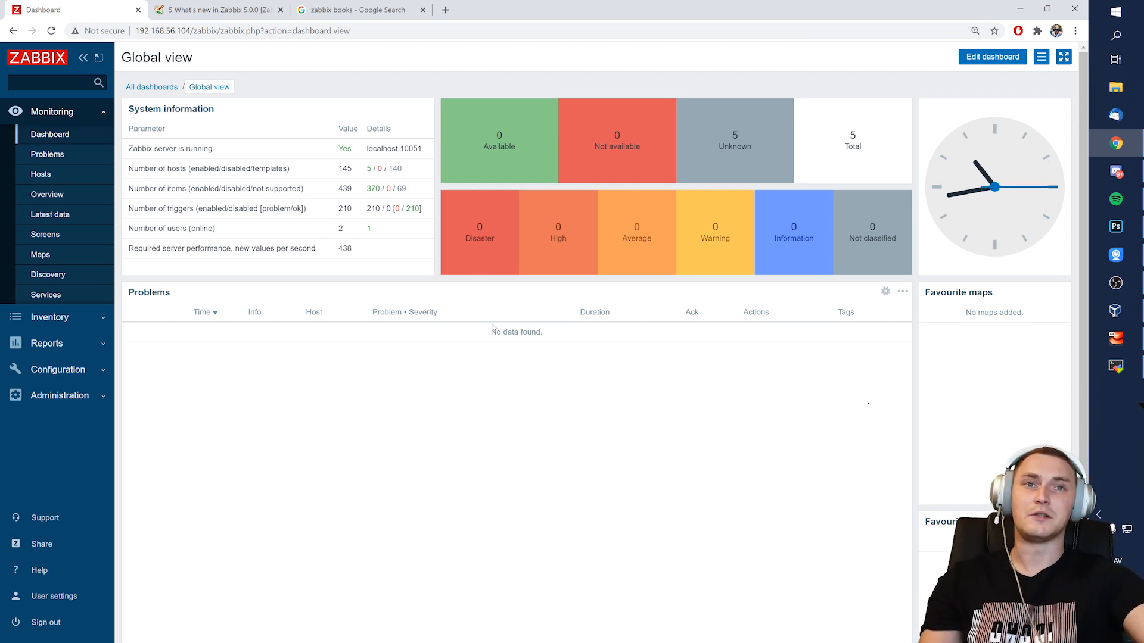
{"action": "mouse_move", "coordinate": [490, 329]}
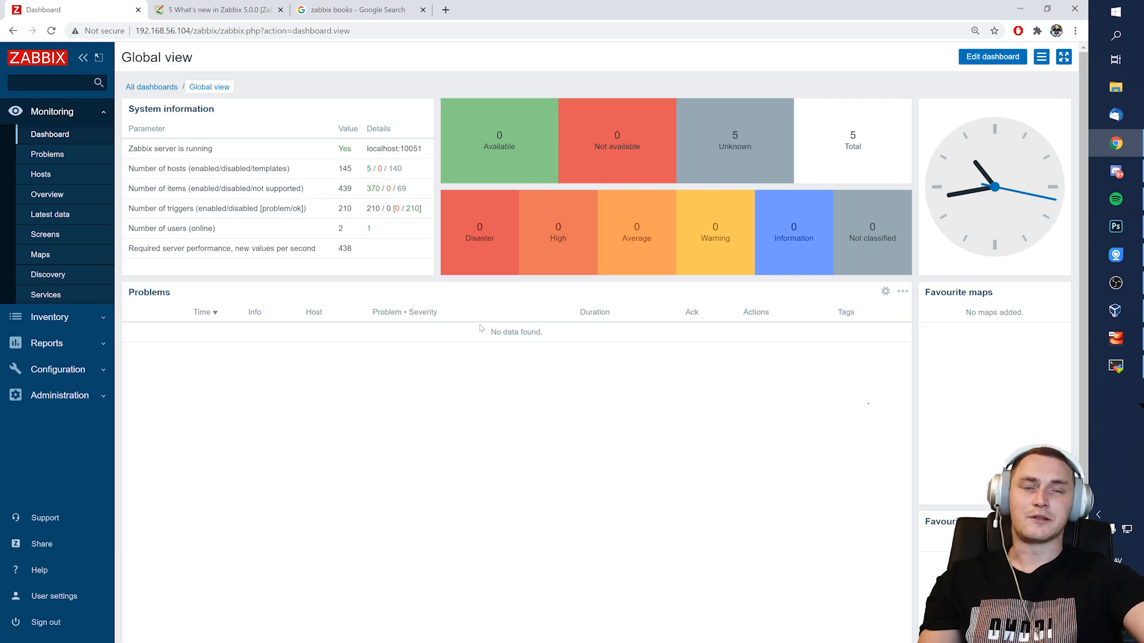
{"action": "mouse_move", "coordinate": [530, 299]}
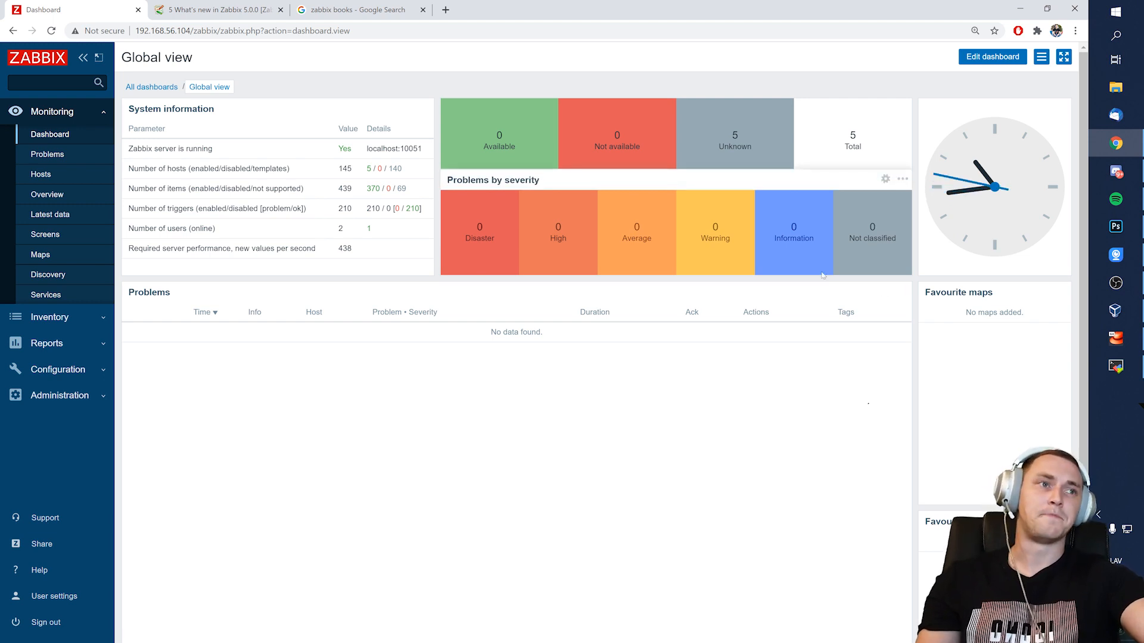
{"action": "mouse_move", "coordinate": [615, 243]}
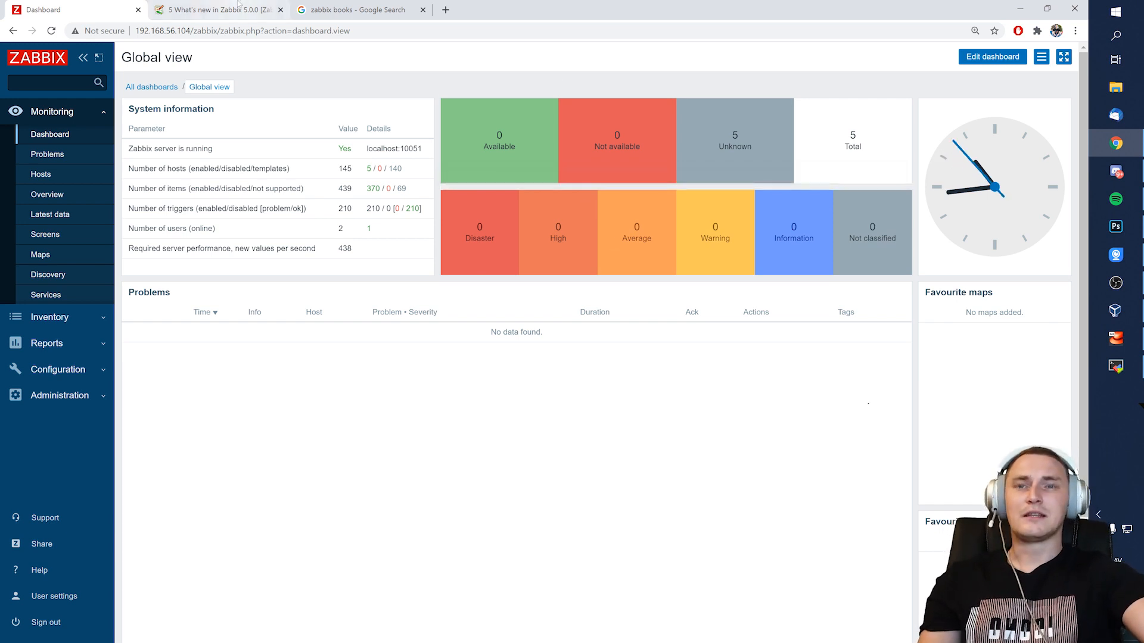
{"action": "mouse_move", "coordinate": [216, 10]}
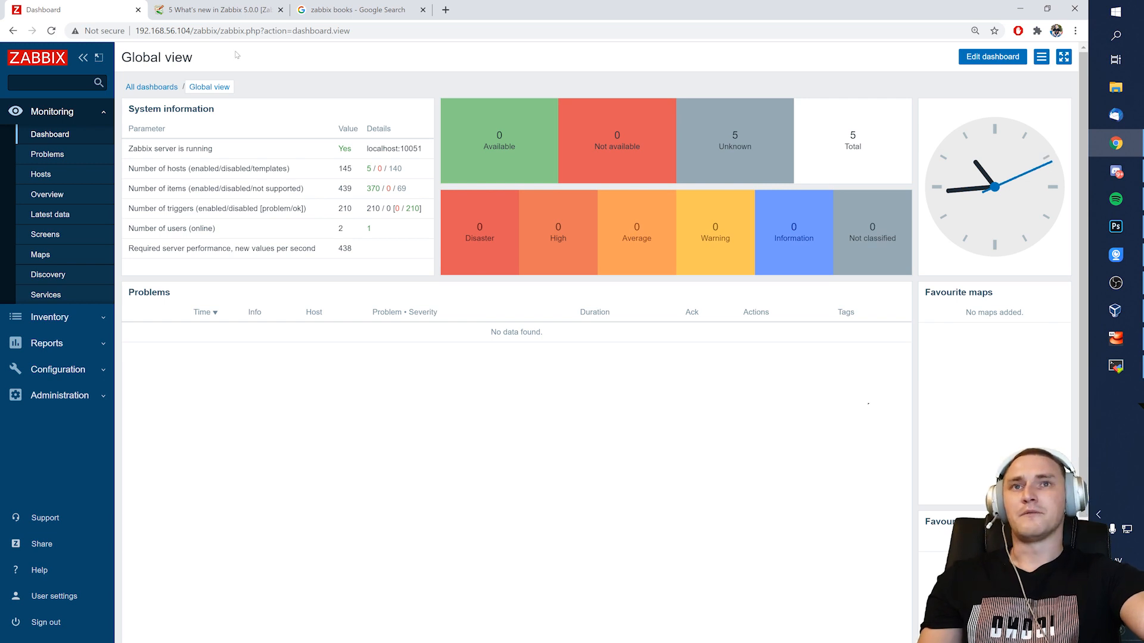
{"action": "mouse_move", "coordinate": [229, 78]}
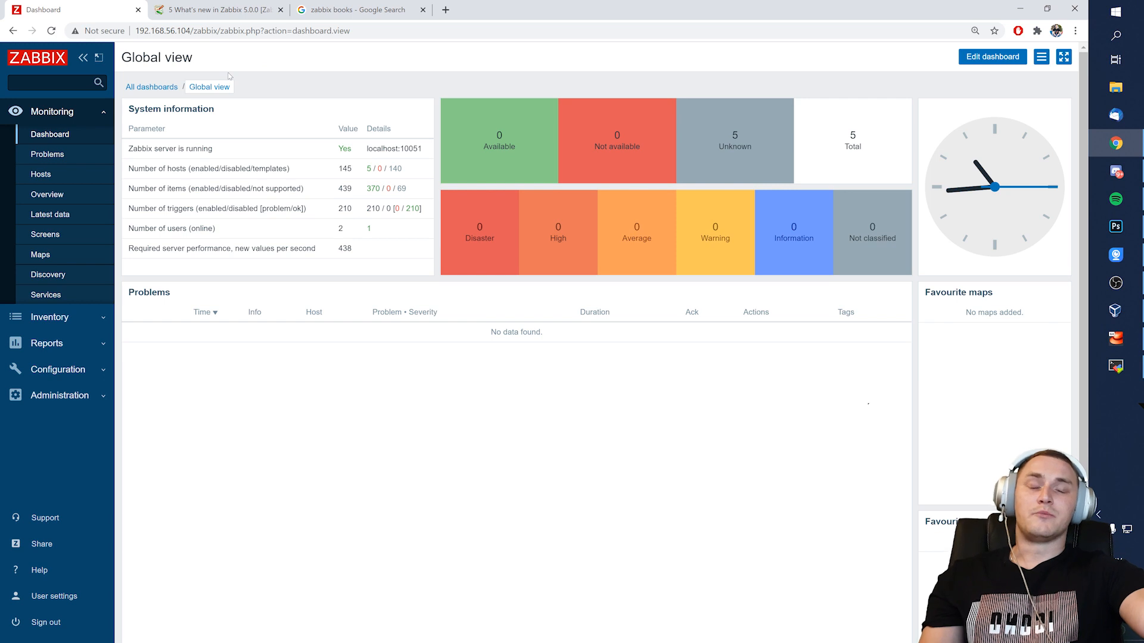
{"action": "mouse_move", "coordinate": [364, 106]}
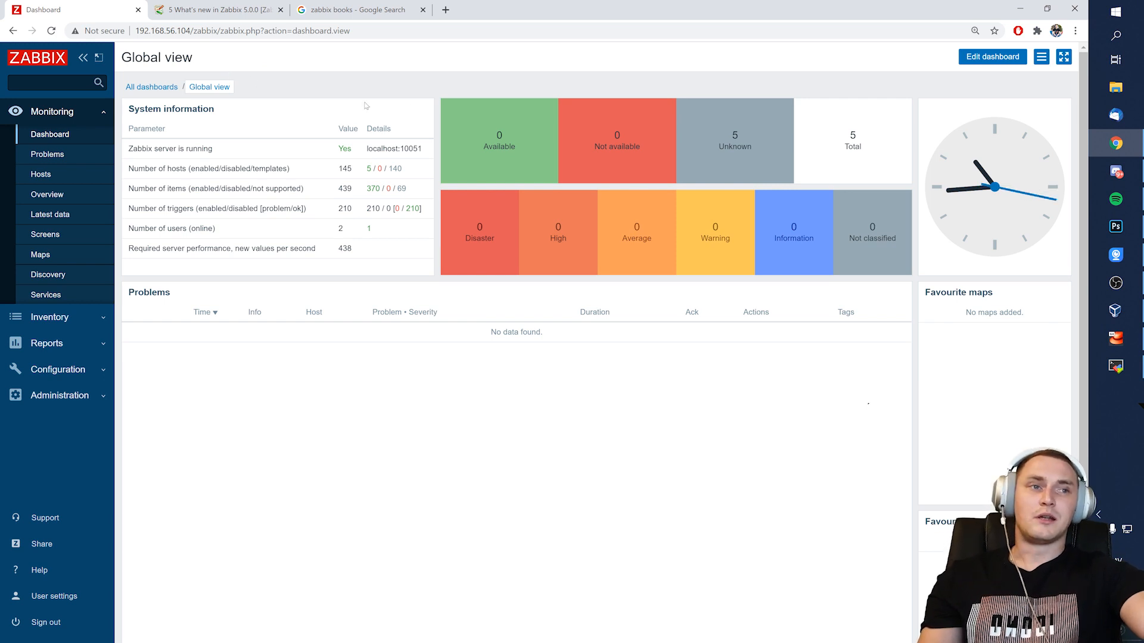
{"action": "mouse_move", "coordinate": [708, 205]}
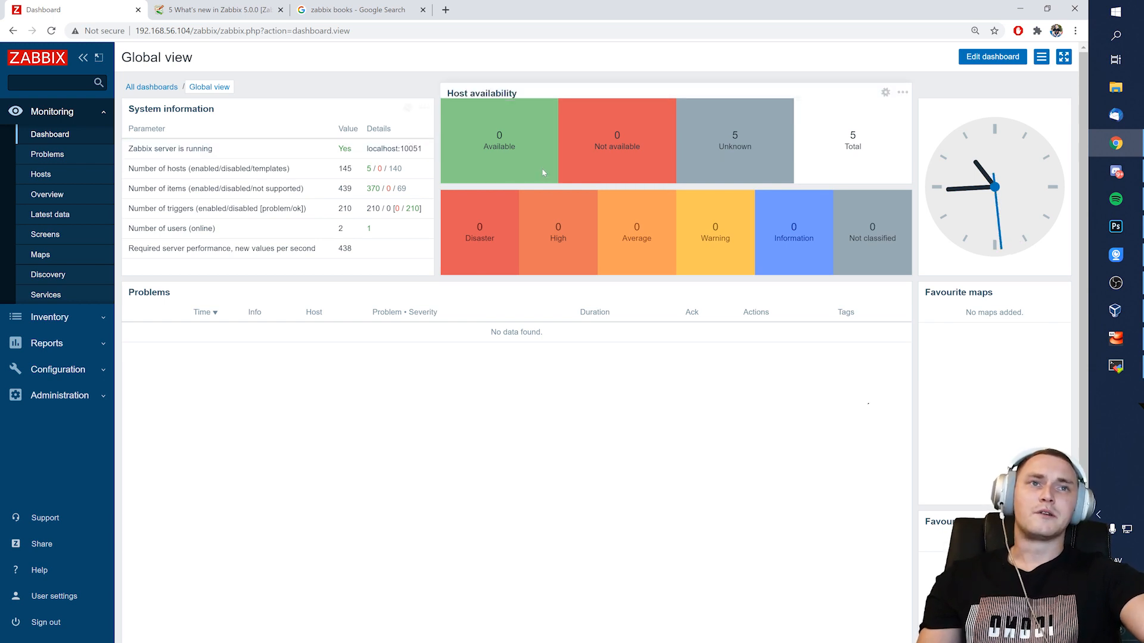
{"action": "mouse_move", "coordinate": [528, 148]}
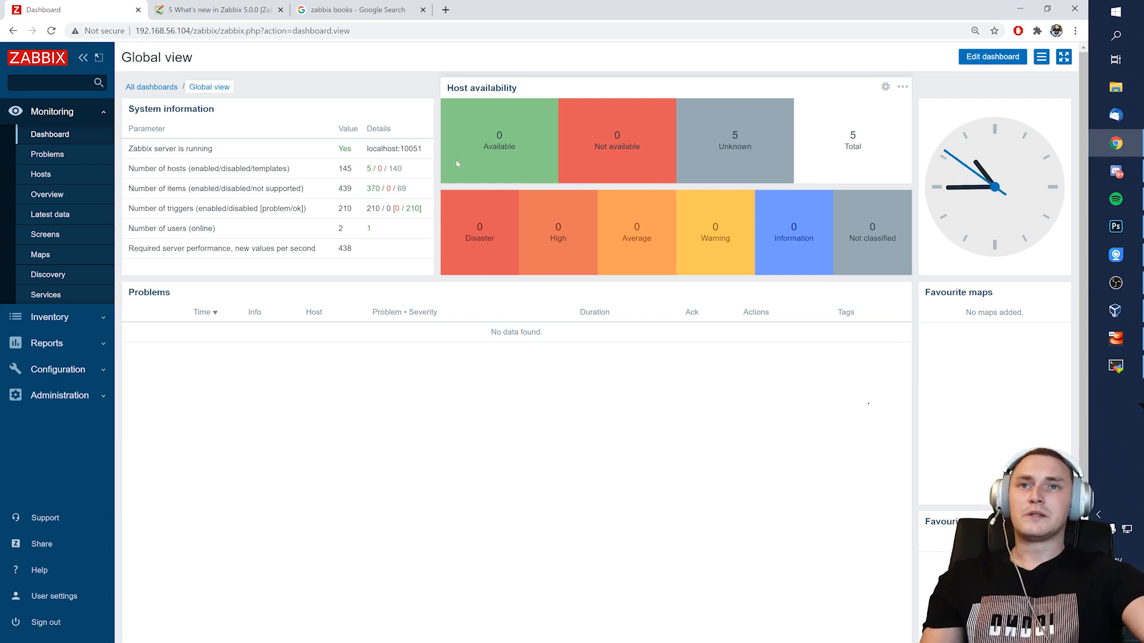
{"action": "mouse_move", "coordinate": [244, 168]}
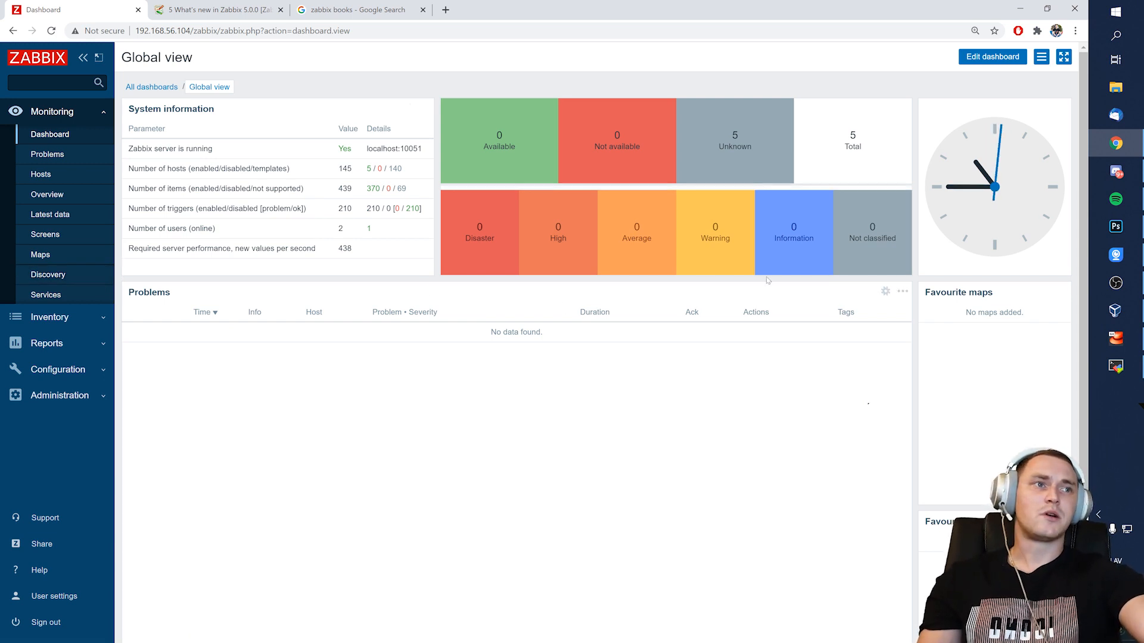
{"action": "mouse_move", "coordinate": [622, 284]}
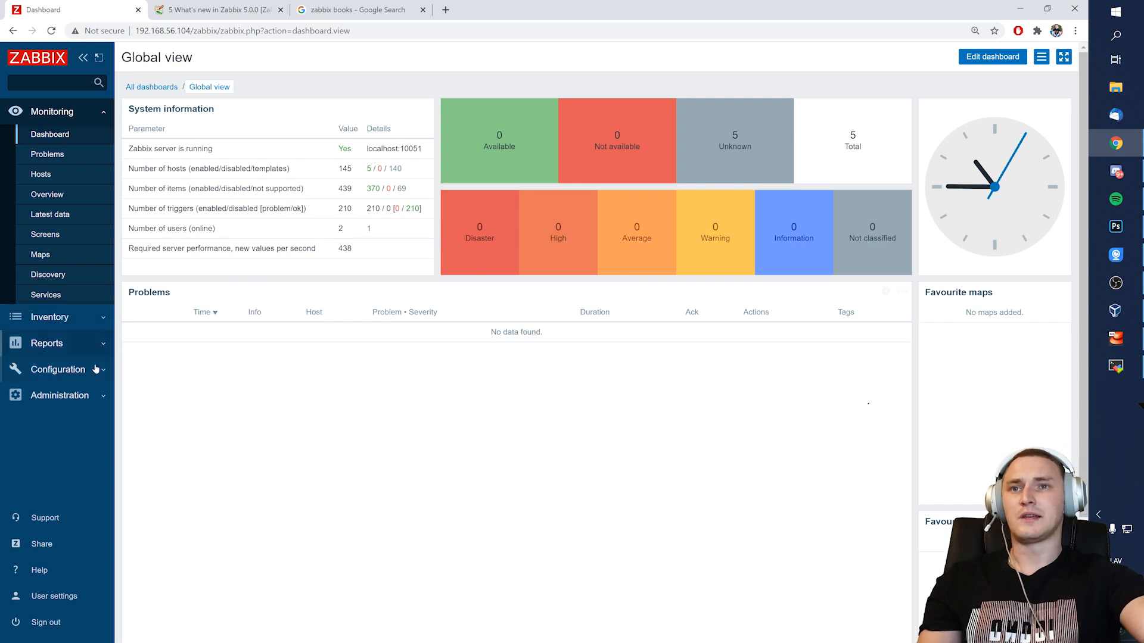
Step: Go to Configuration > Hosts, showing the list filtered to host Throttling
{"action": "left_click", "coordinate": [58, 369]}
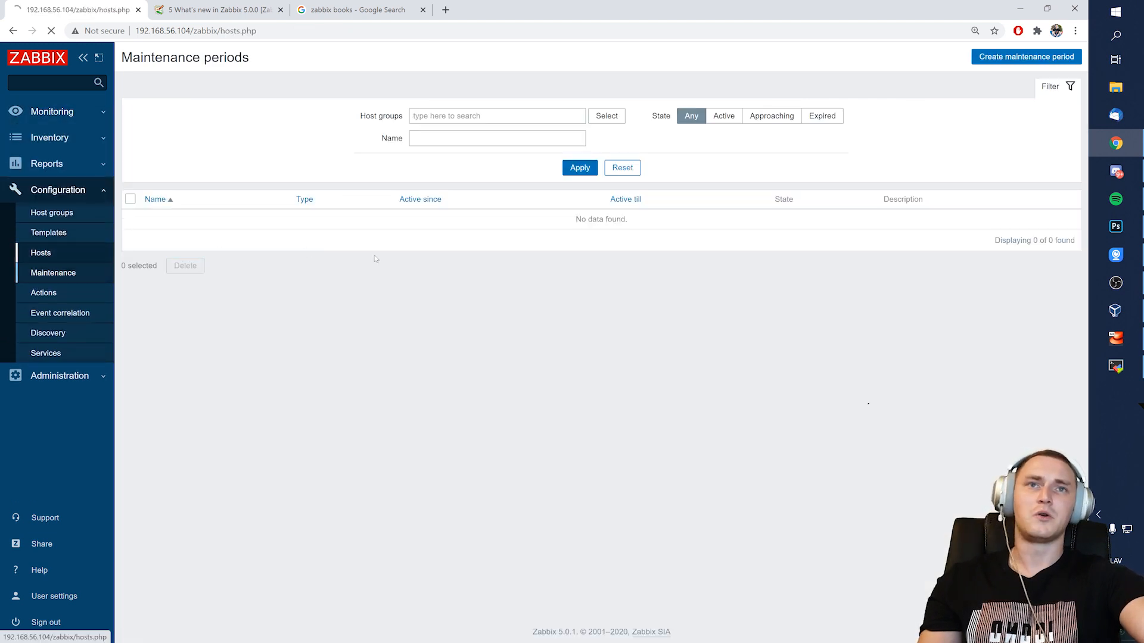
{"action": "left_click", "coordinate": [41, 253]}
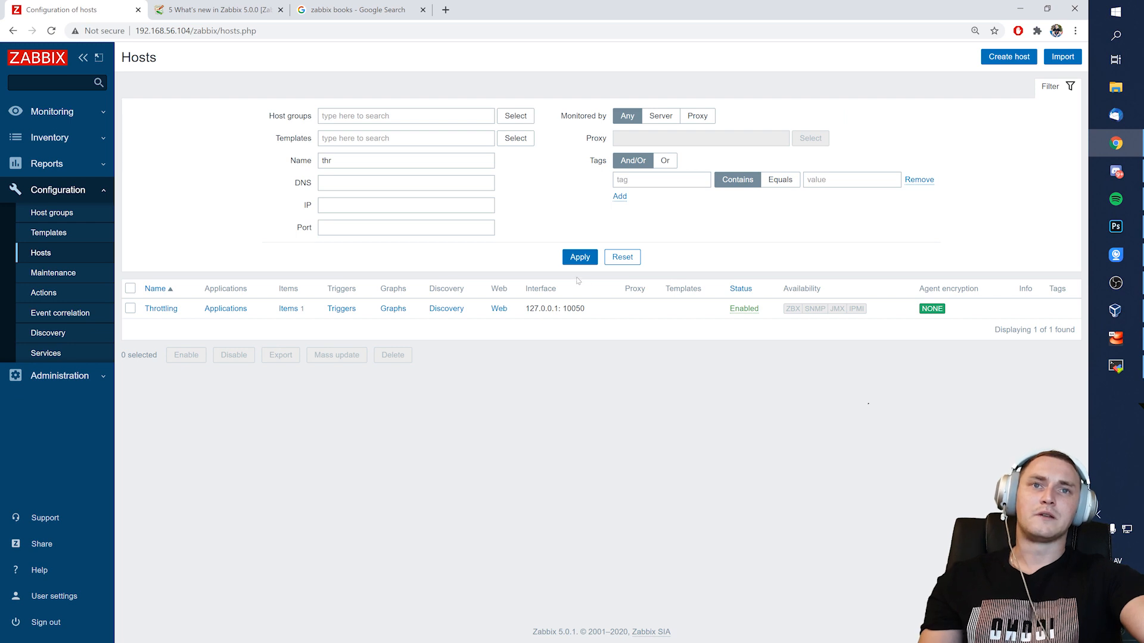
{"action": "mouse_move", "coordinate": [573, 278]}
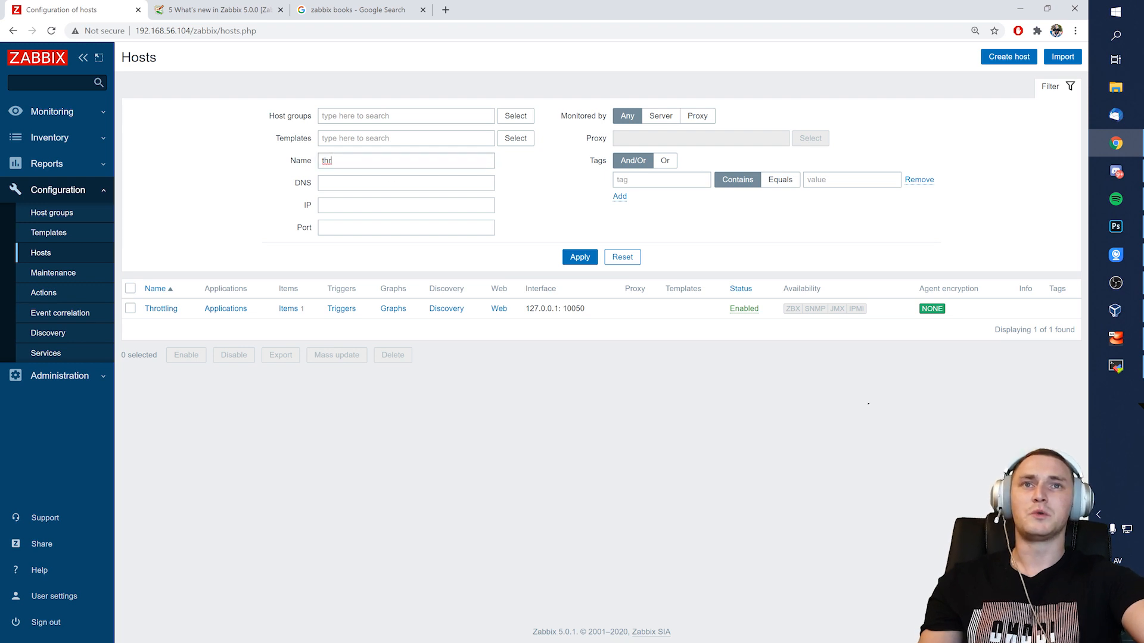
Step: Reset the name filter so all five hosts from Proxy to Zabbix server 2 are listed
{"action": "left_click", "coordinate": [622, 257]}
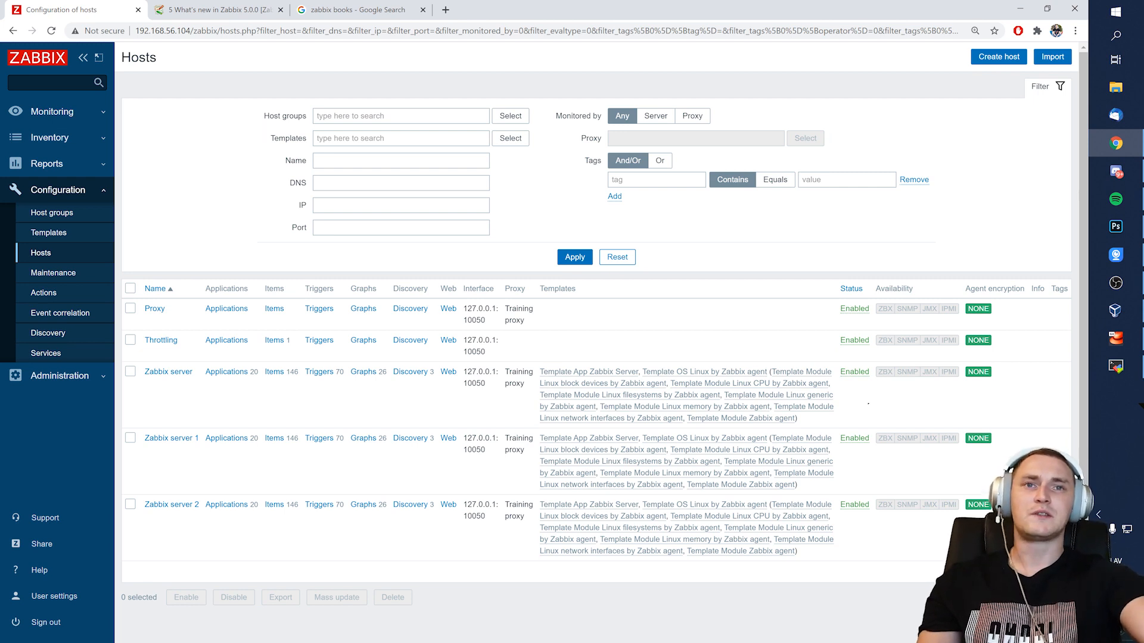
{"action": "mouse_move", "coordinate": [713, 296]}
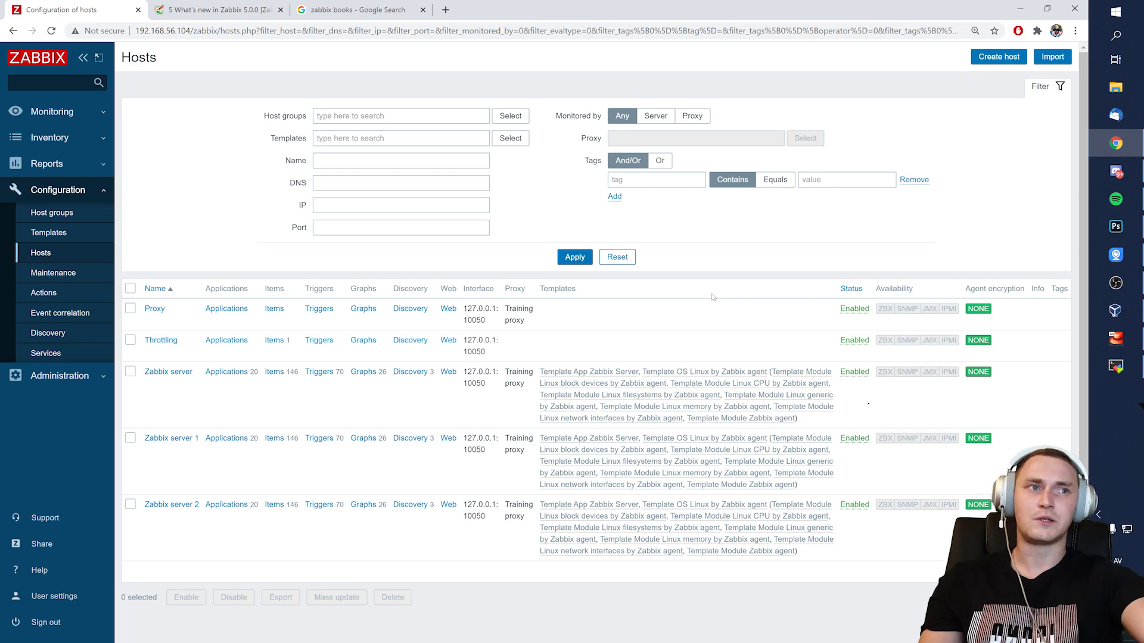
{"action": "mouse_move", "coordinate": [741, 297]}
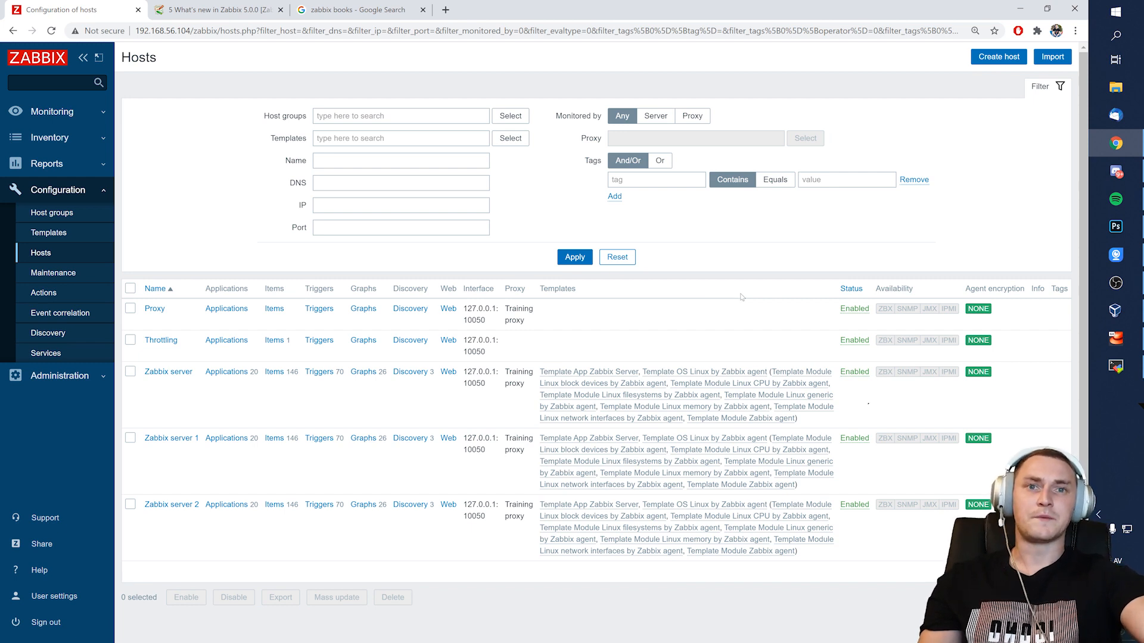
{"action": "scroll", "scroll_direction": "up", "scroll_amount": 3}
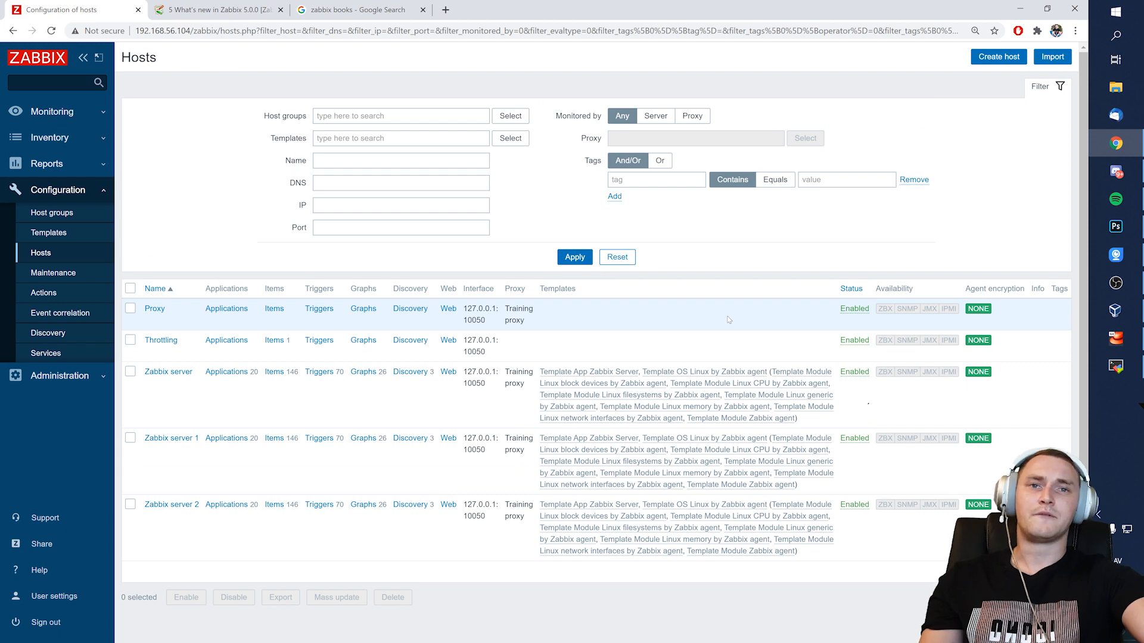
{"action": "mouse_move", "coordinate": [732, 285]}
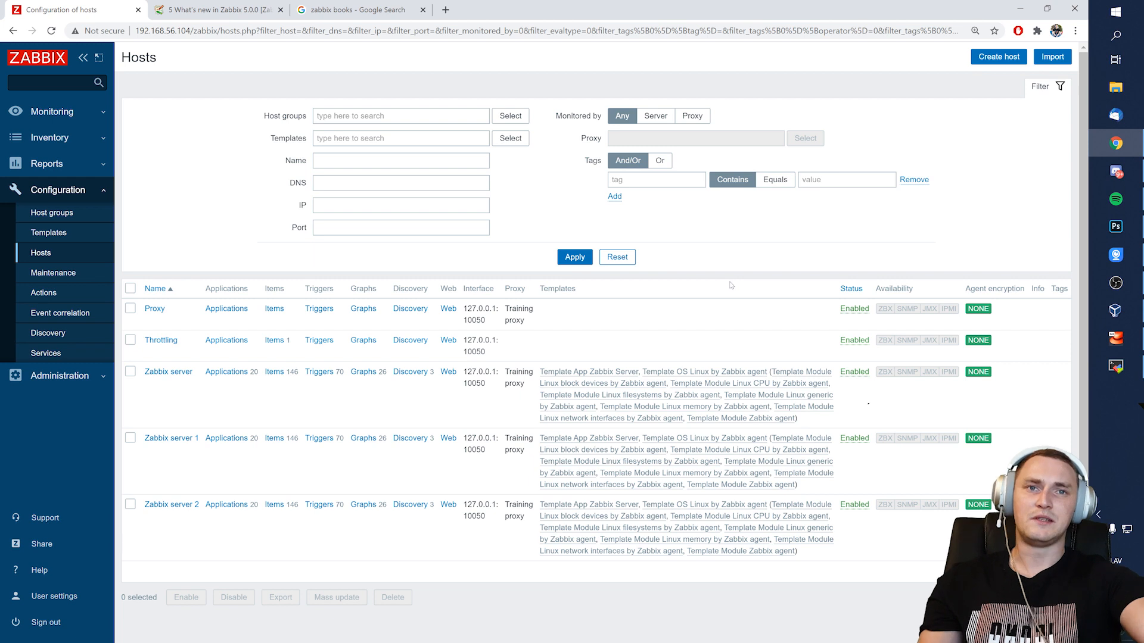
{"action": "mouse_move", "coordinate": [729, 285]}
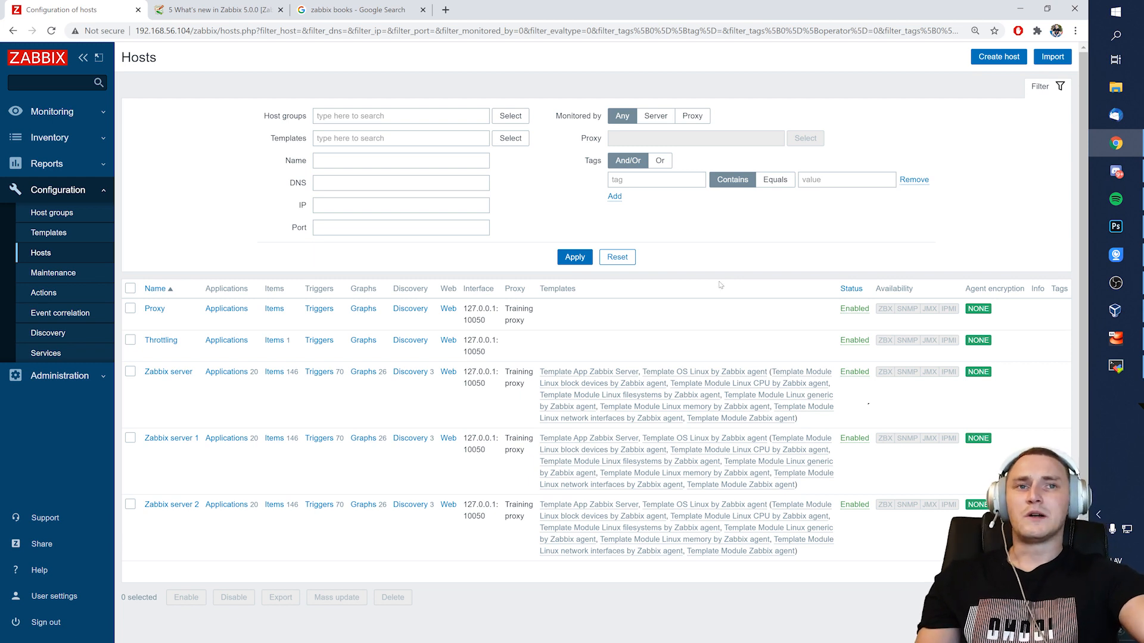
{"action": "mouse_move", "coordinate": [715, 285]}
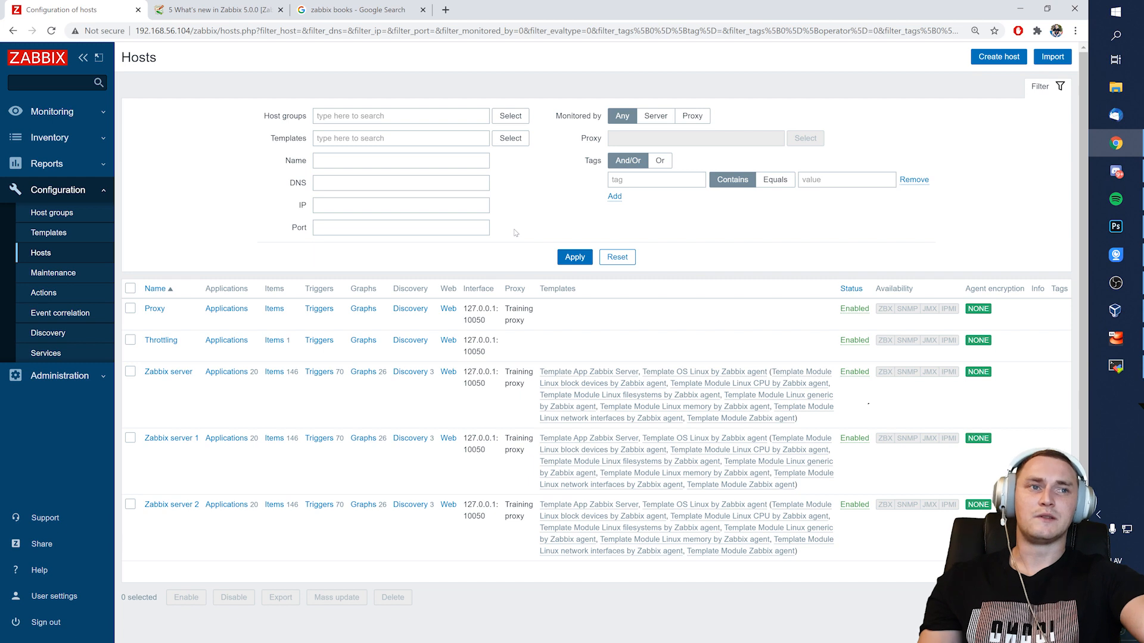
{"action": "mouse_move", "coordinate": [599, 216]}
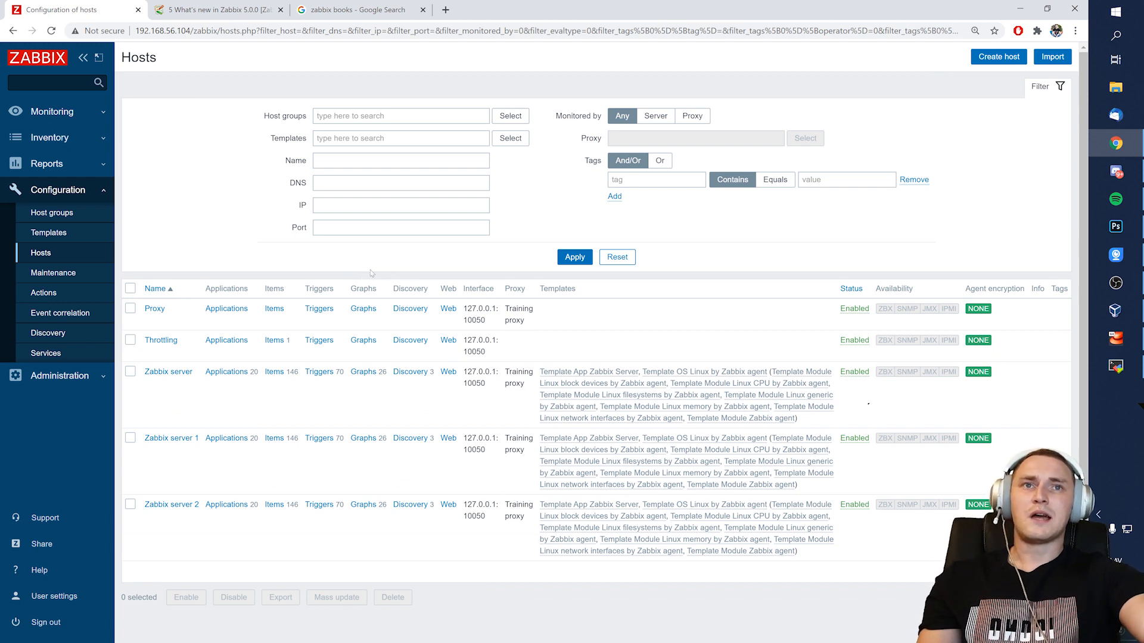
{"action": "mouse_move", "coordinate": [373, 270]}
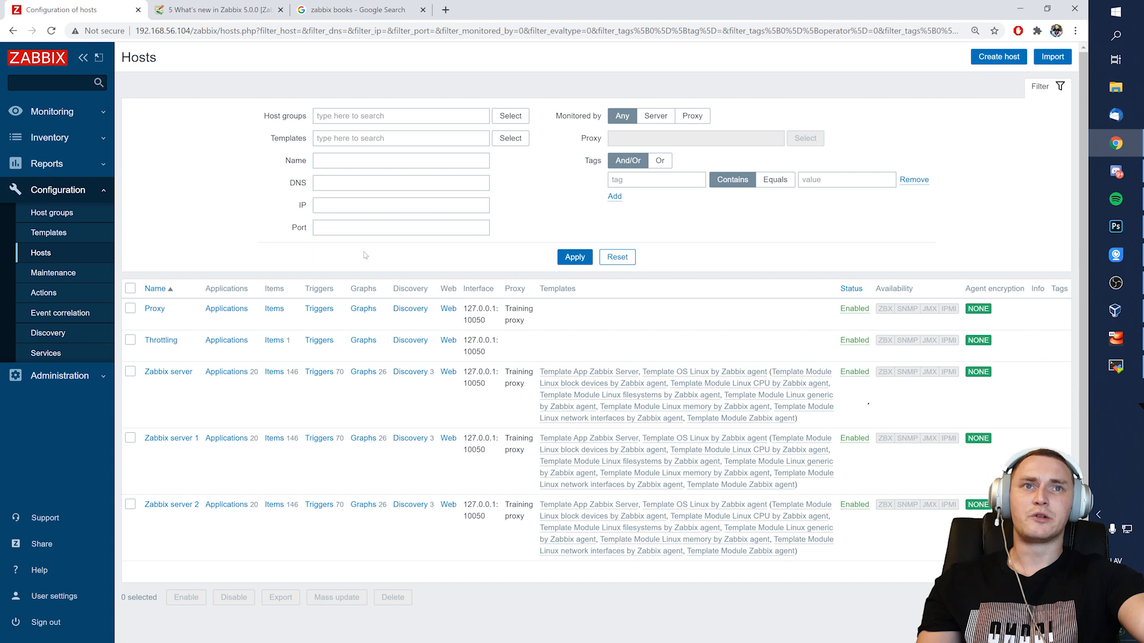
{"action": "mouse_move", "coordinate": [352, 259]}
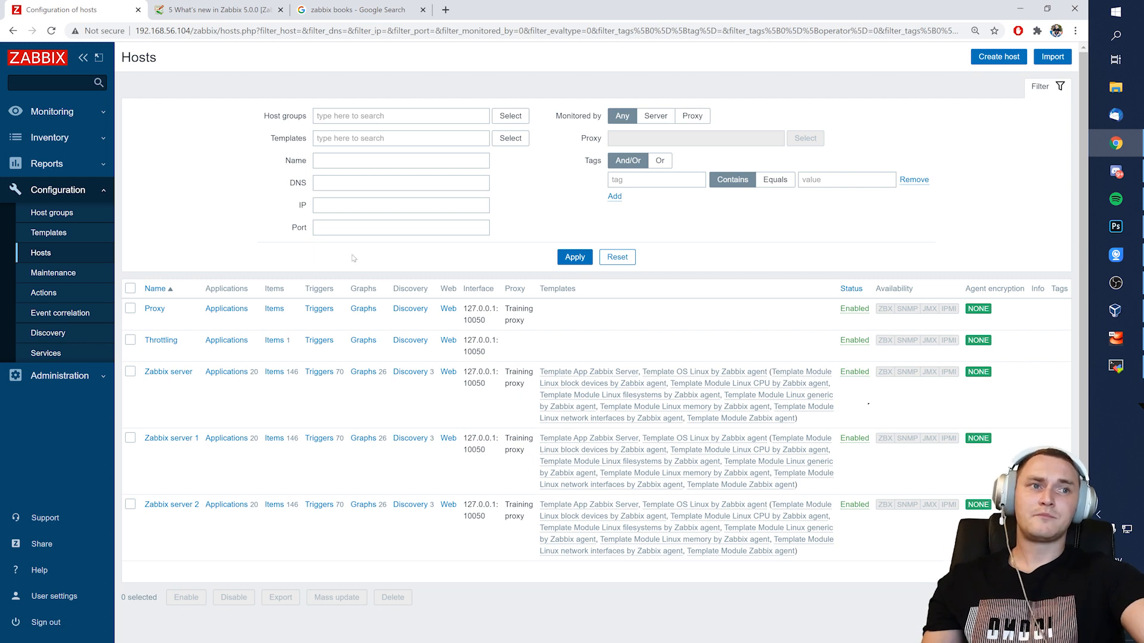
{"action": "mouse_move", "coordinate": [311, 270]}
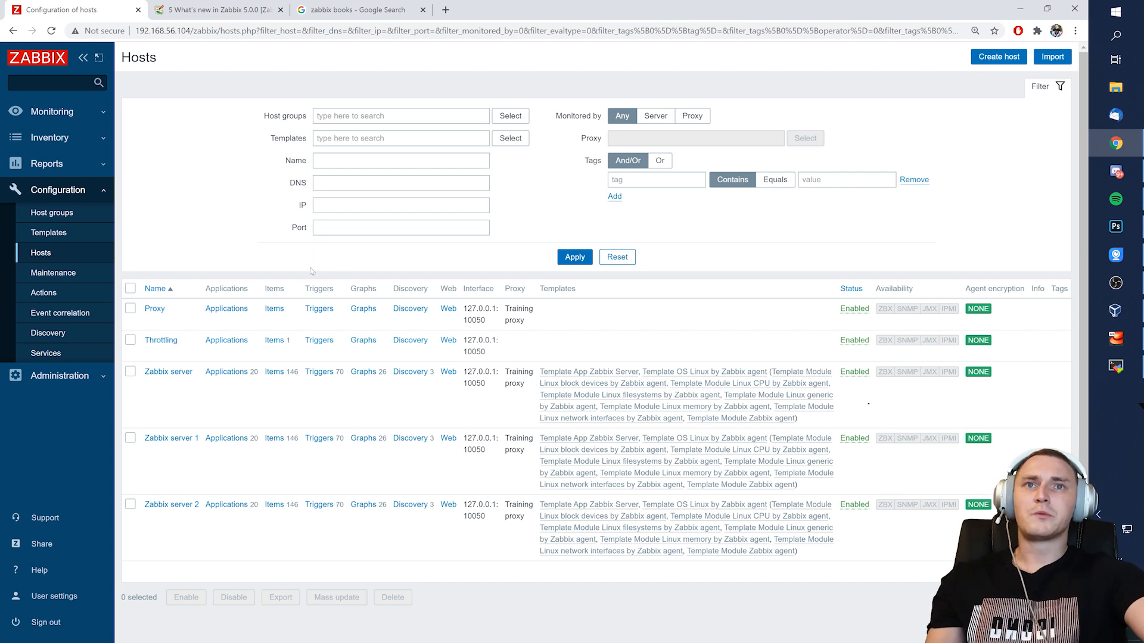
{"action": "mouse_move", "coordinate": [303, 235]}
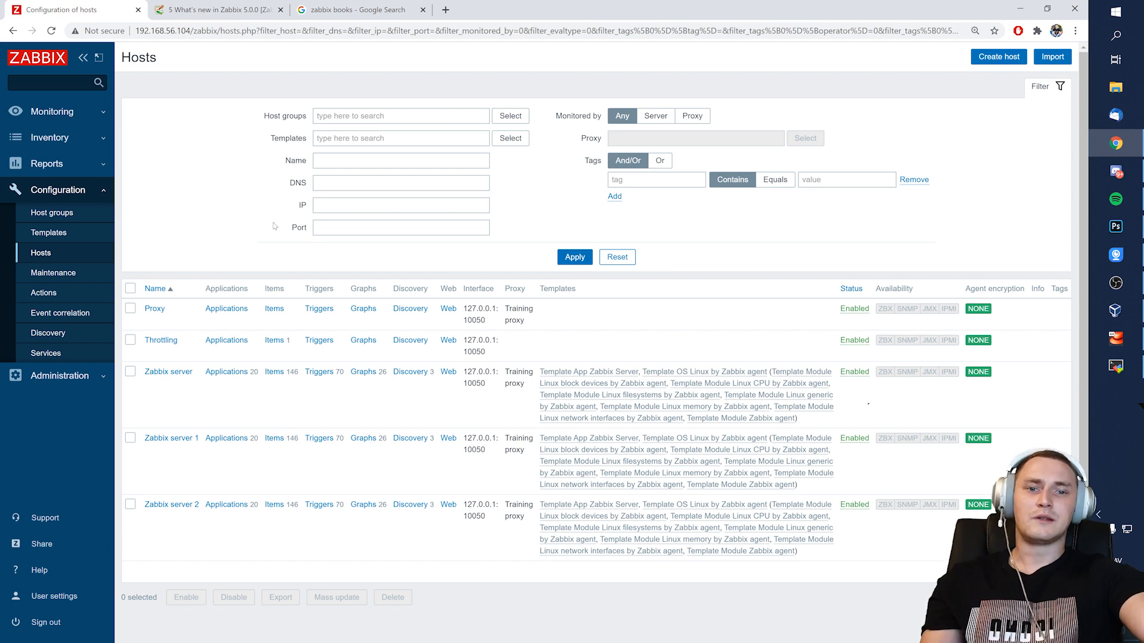
{"action": "mouse_move", "coordinate": [241, 216]}
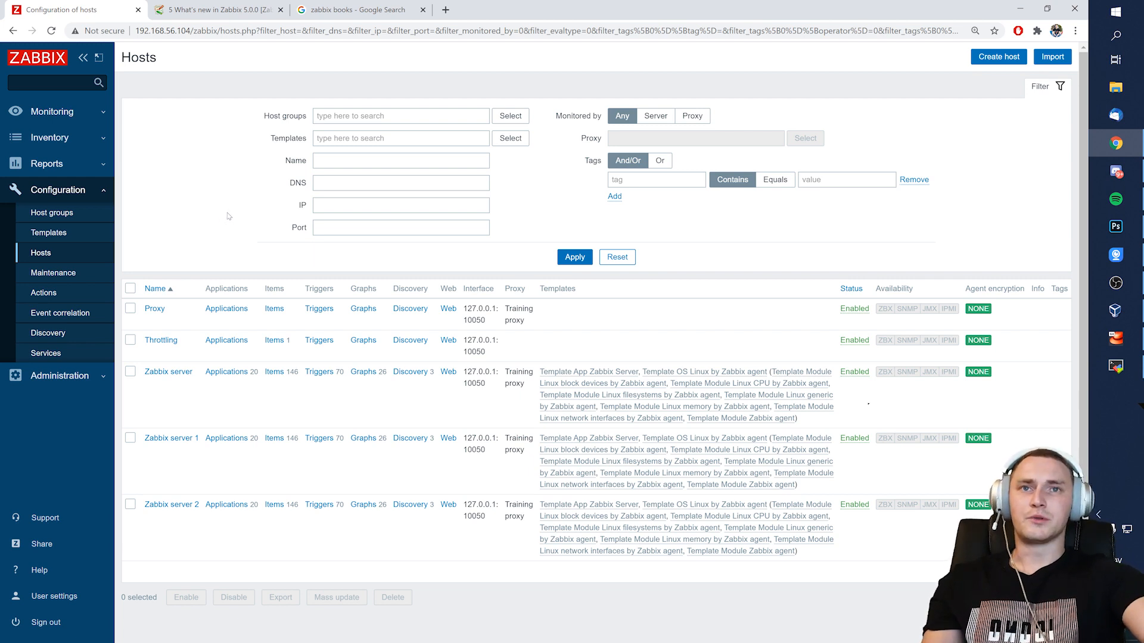
{"action": "left_click", "coordinate": [400, 115]}
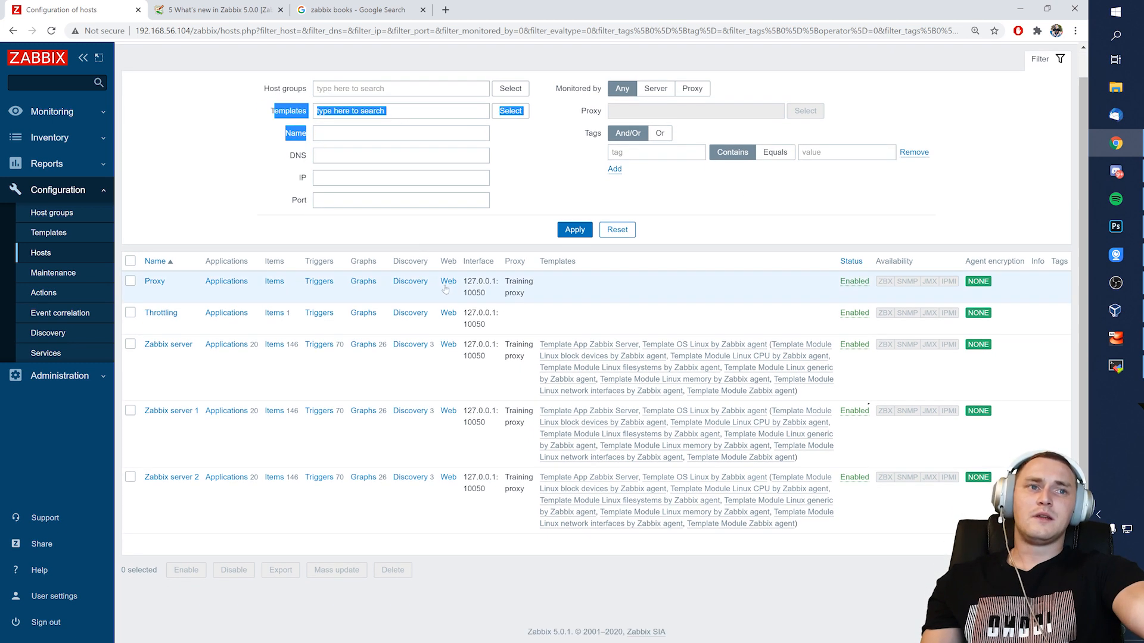
{"action": "left_click", "coordinate": [48, 233]}
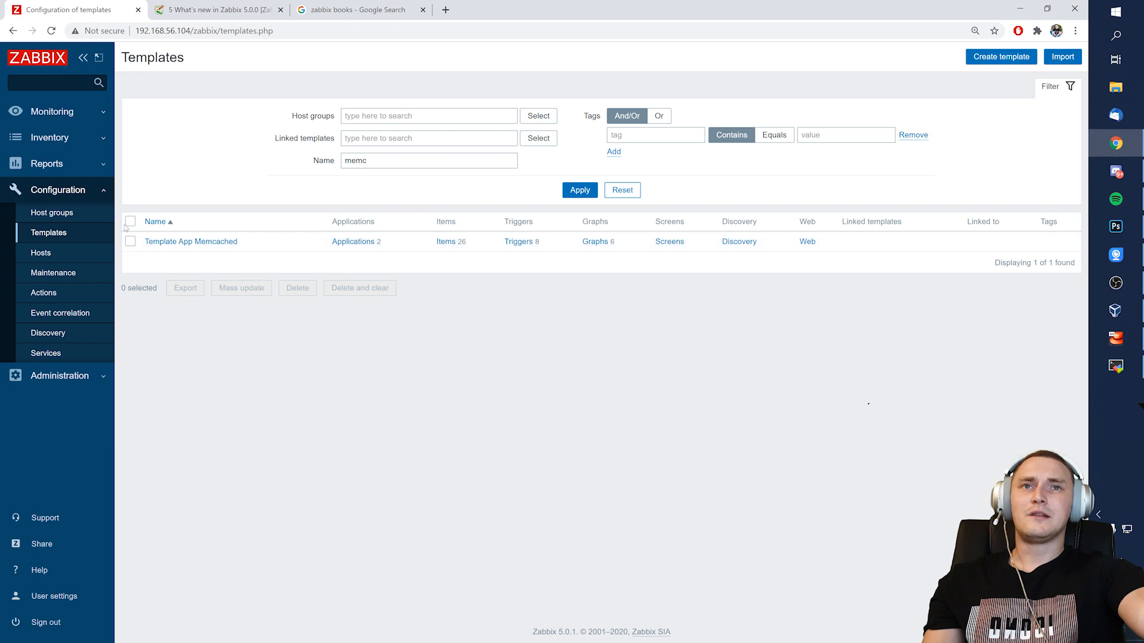
{"action": "left_click", "coordinate": [51, 212]}
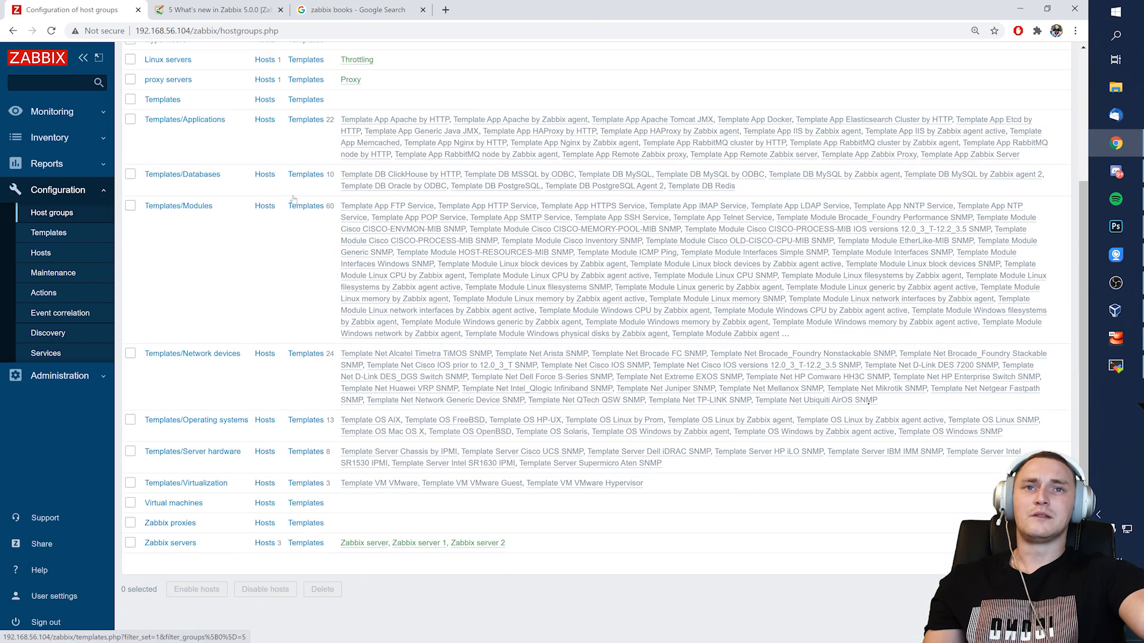
{"action": "scroll", "scroll_direction": "up", "scroll_amount": 3}
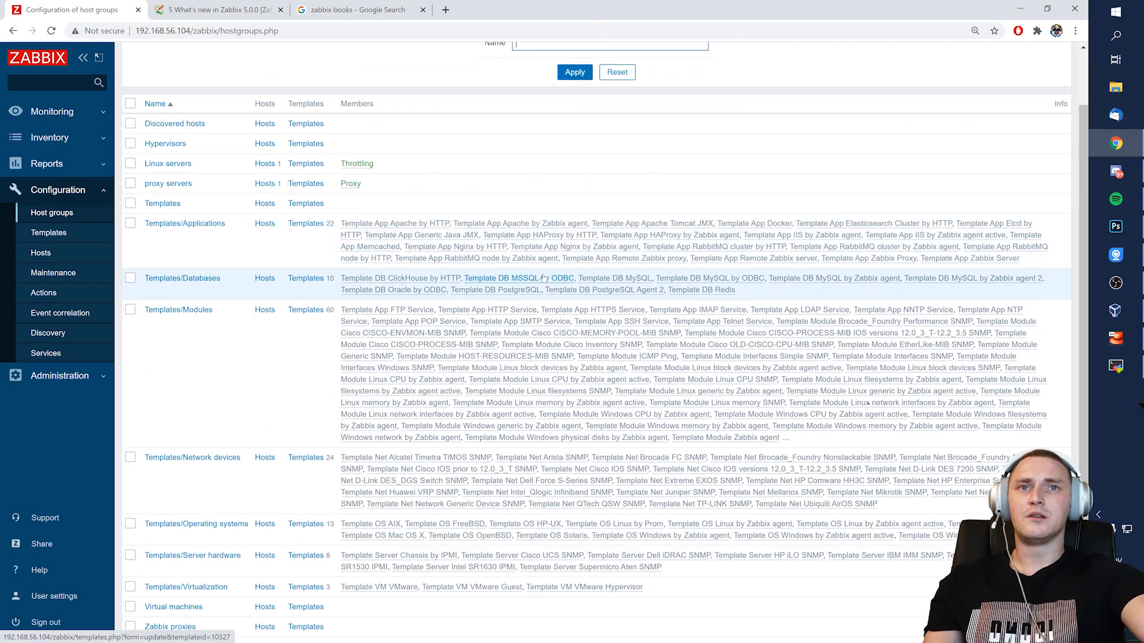
{"action": "scroll", "scroll_direction": "up", "scroll_amount": 3}
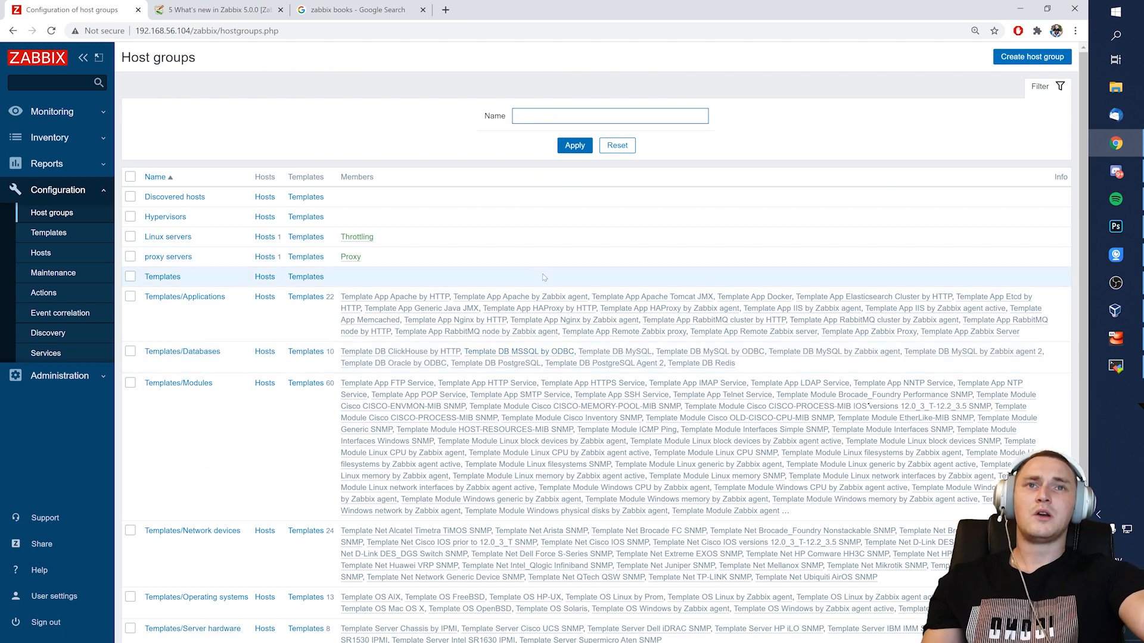
{"action": "mouse_move", "coordinate": [518, 264]}
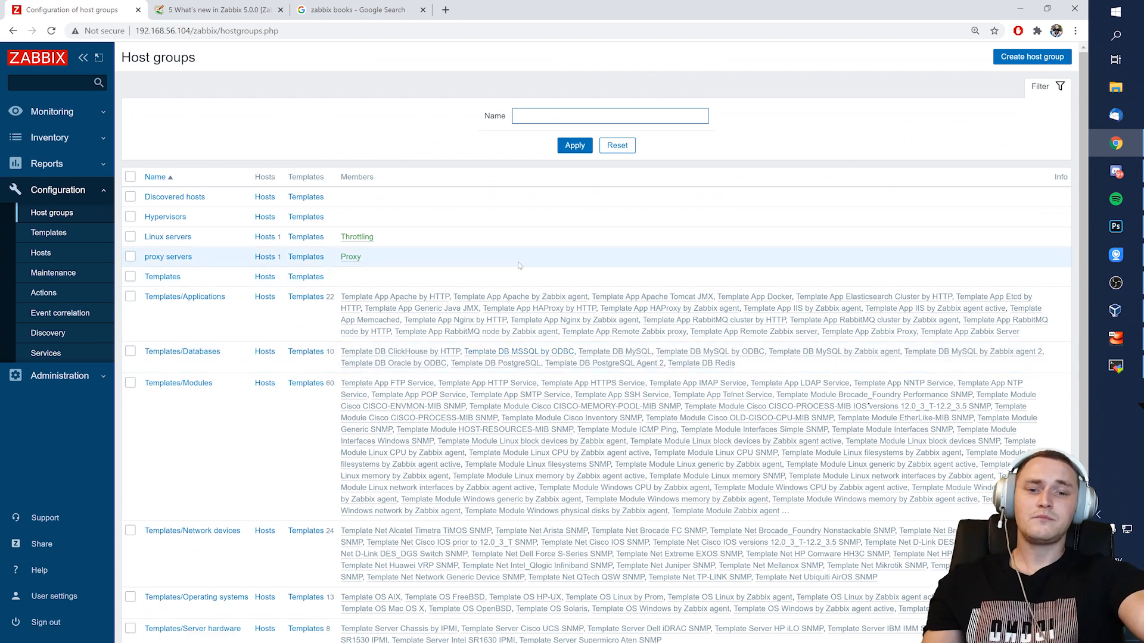
{"action": "mouse_move", "coordinate": [489, 277]}
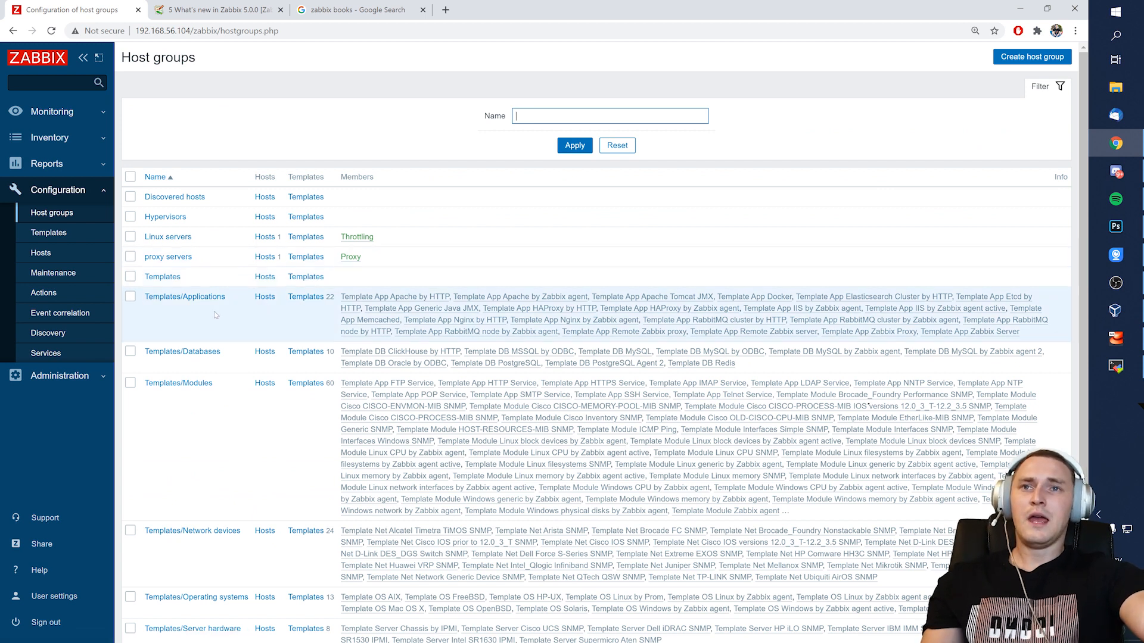
{"action": "mouse_move", "coordinate": [422, 307]}
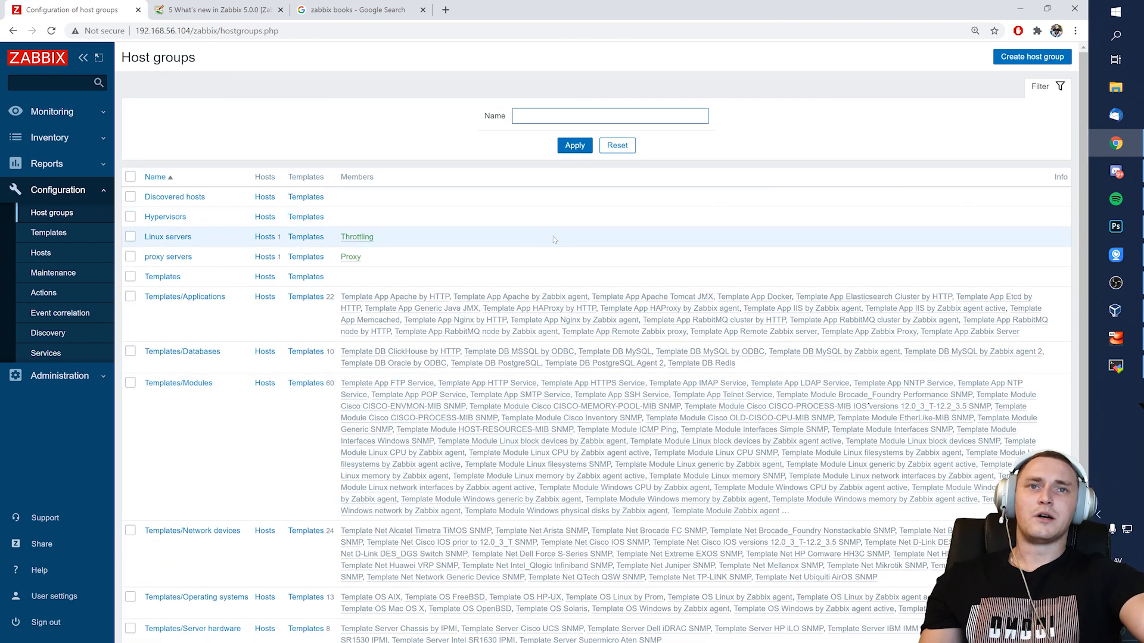
{"action": "mouse_move", "coordinate": [553, 232]}
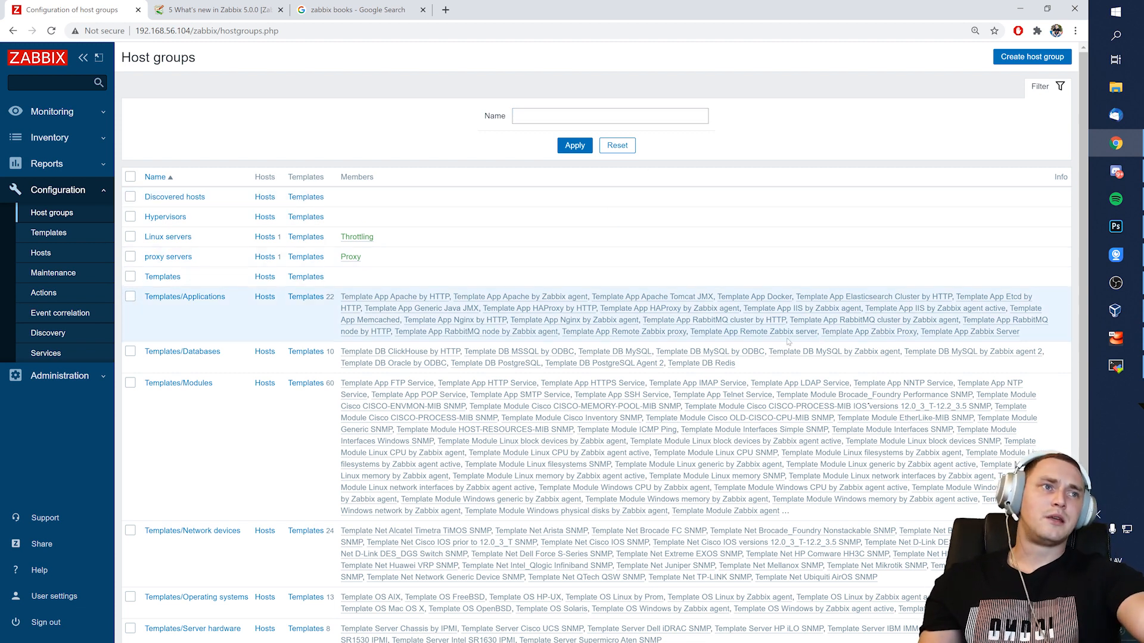
{"action": "scroll", "scroll_direction": "down", "scroll_amount": 3}
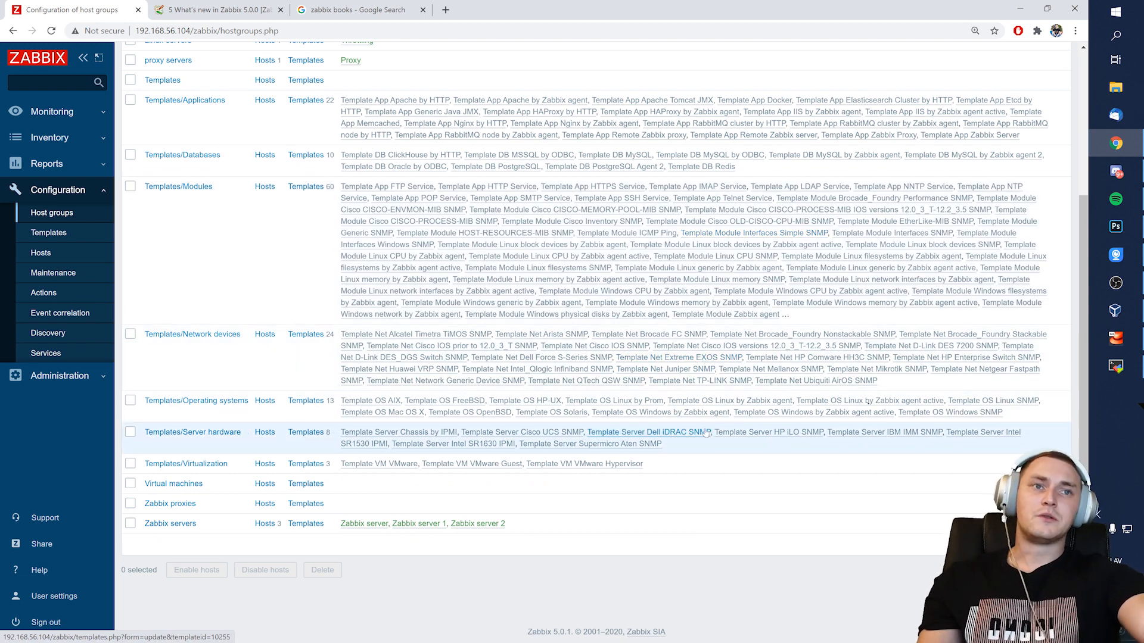
{"action": "scroll", "scroll_direction": "up", "scroll_amount": 3}
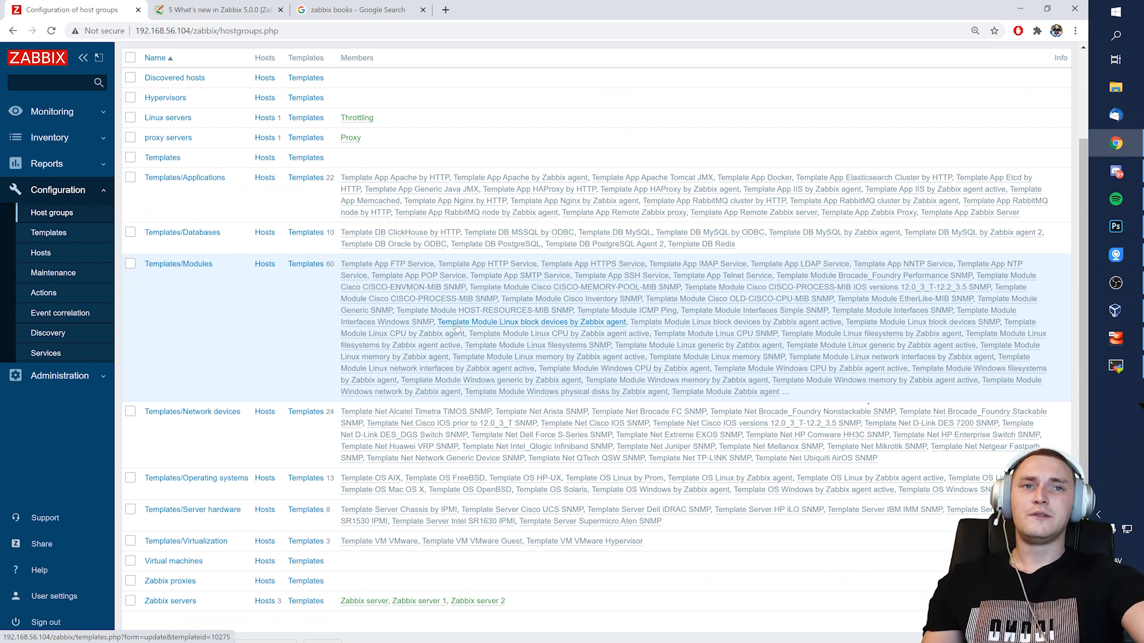
{"action": "mouse_move", "coordinate": [557, 334]}
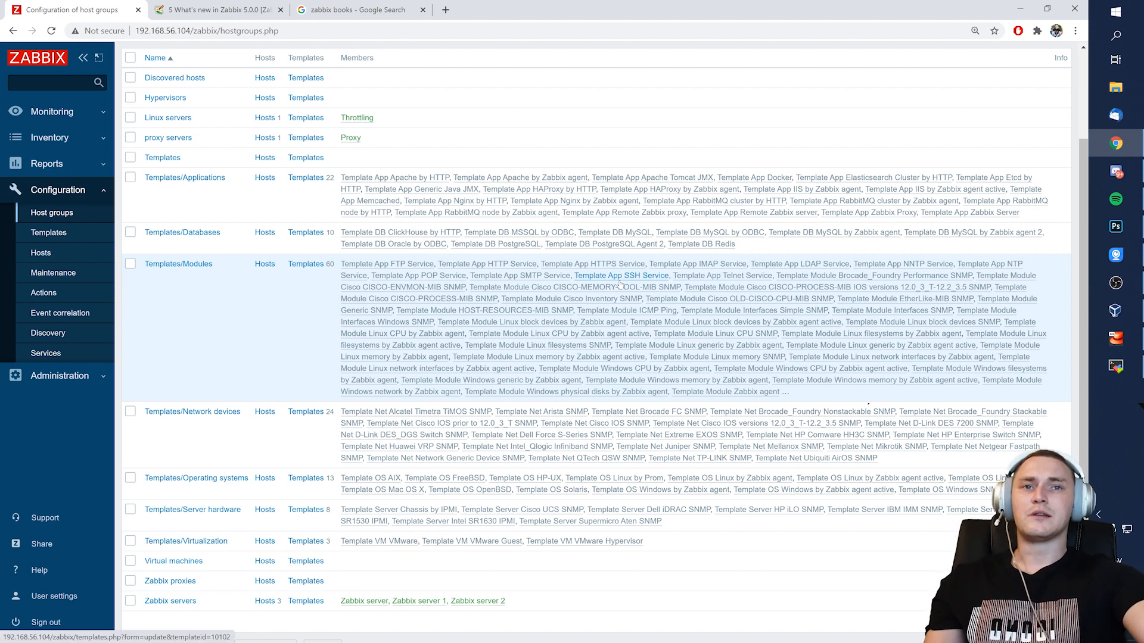
{"action": "mouse_move", "coordinate": [722, 275]}
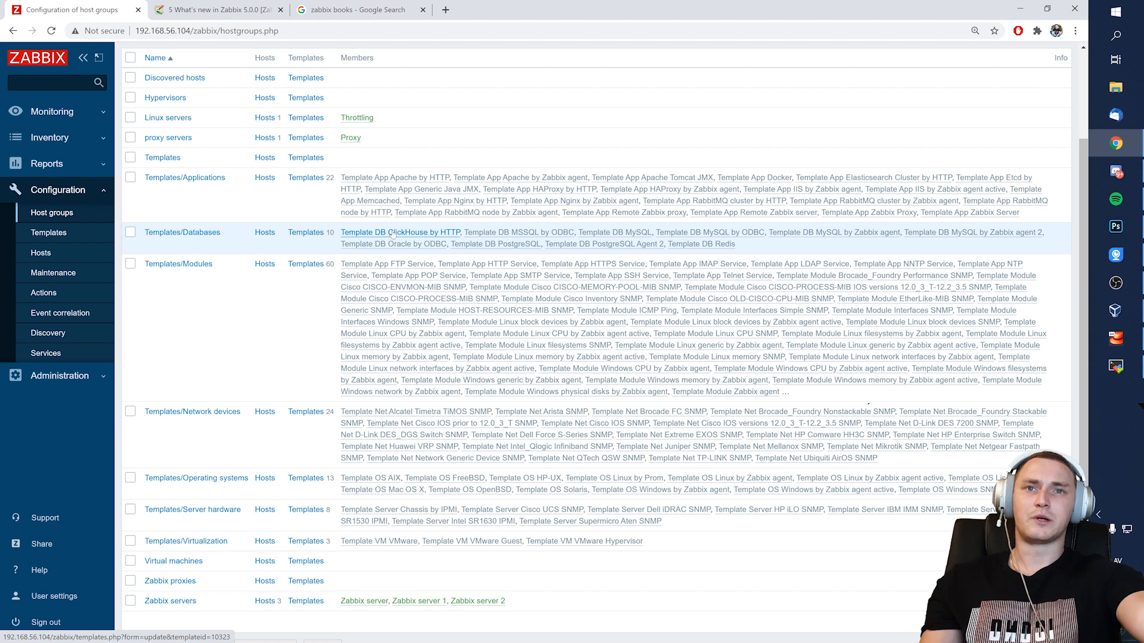
Step: Review the Host groups list in the Zabbix frontend
{"action": "left_click", "coordinate": [1039, 86]}
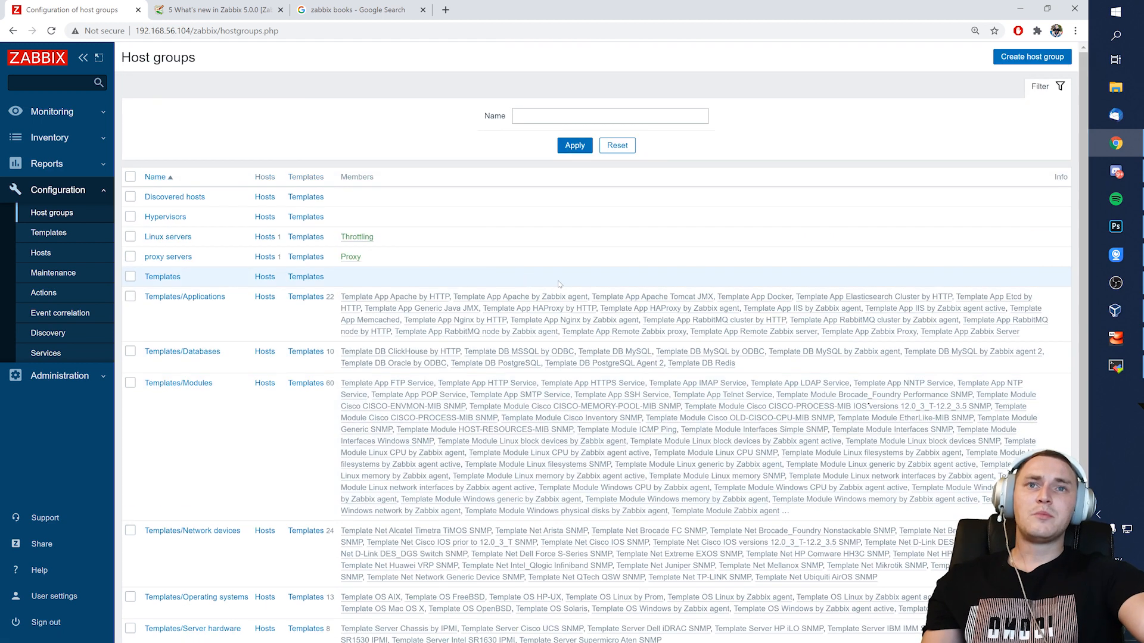
{"action": "mouse_move", "coordinate": [485, 245]}
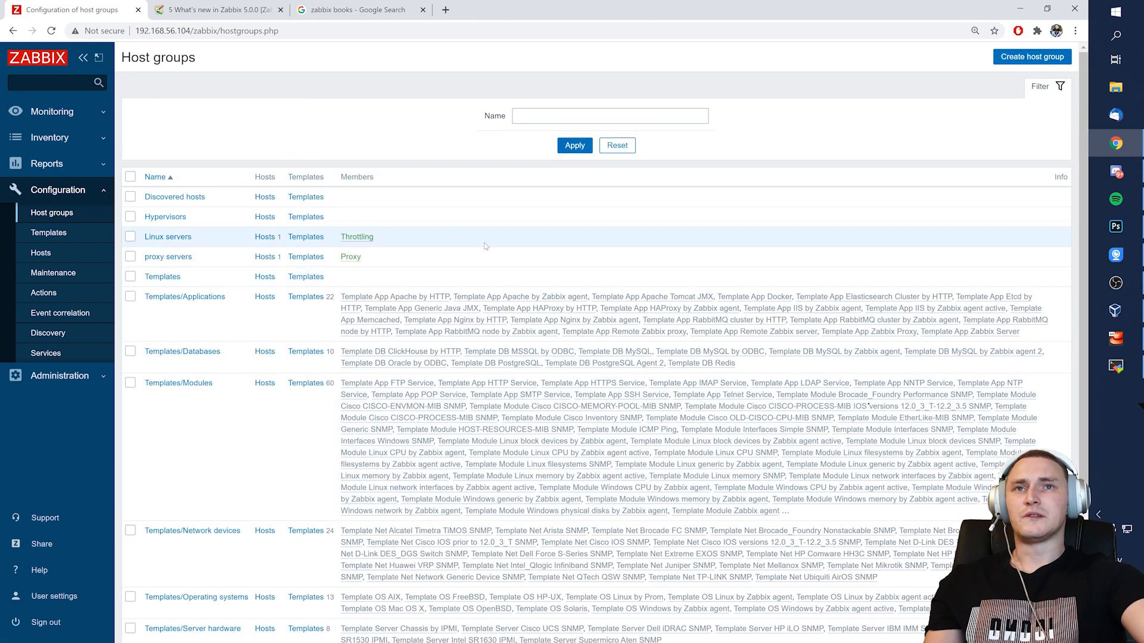
{"action": "mouse_move", "coordinate": [561, 217]}
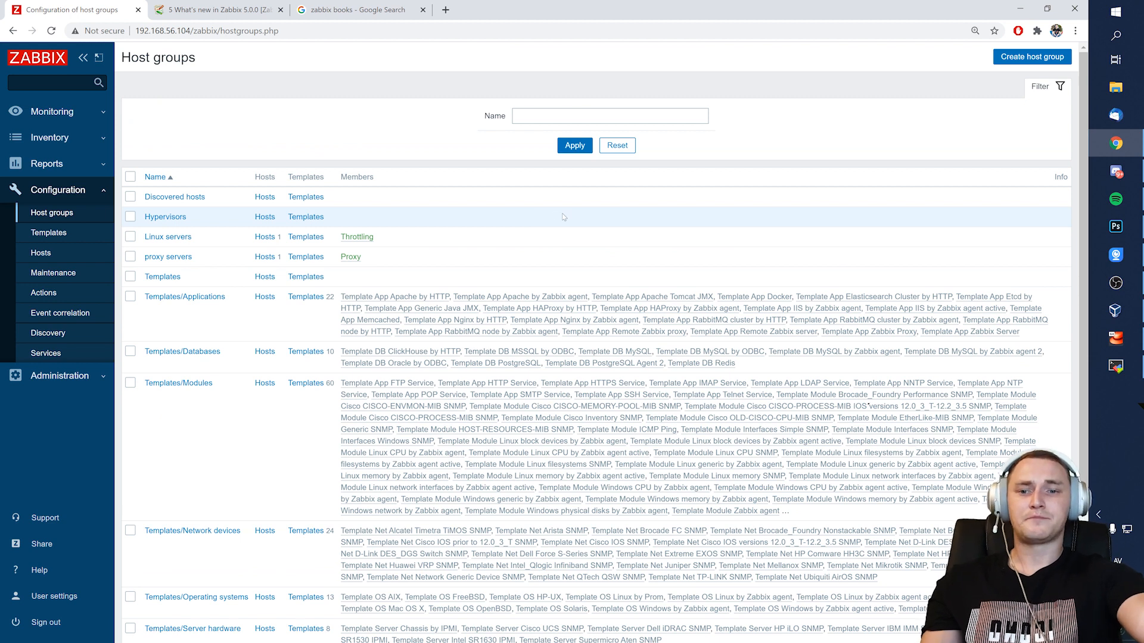
{"action": "right_click", "coordinate": [543, 219]}
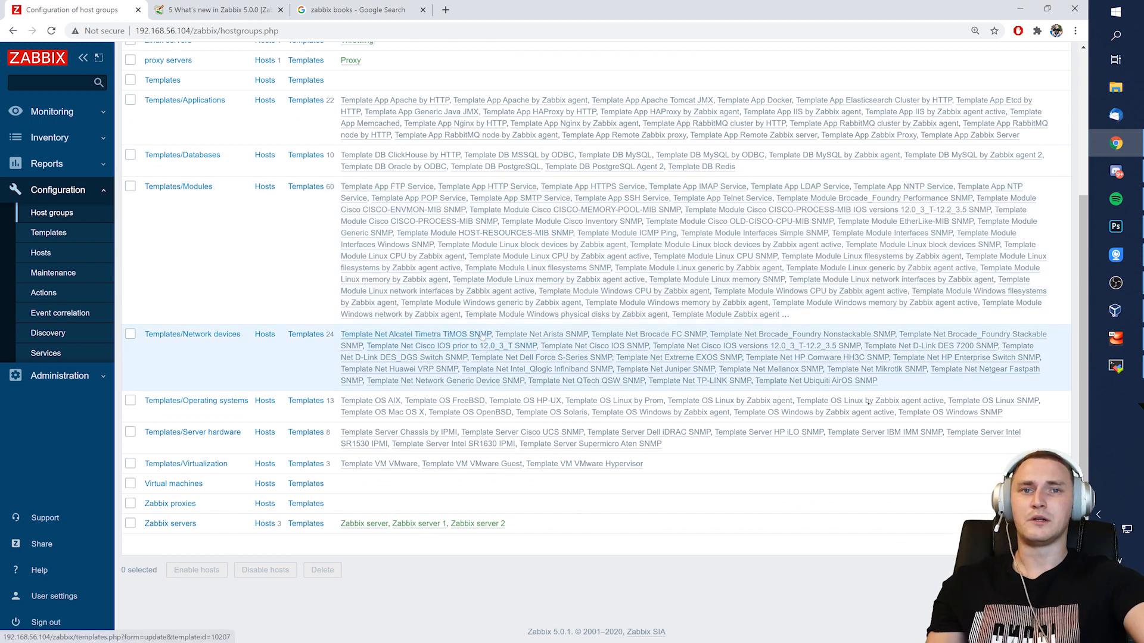
{"action": "scroll", "scroll_direction": "up", "scroll_amount": 3}
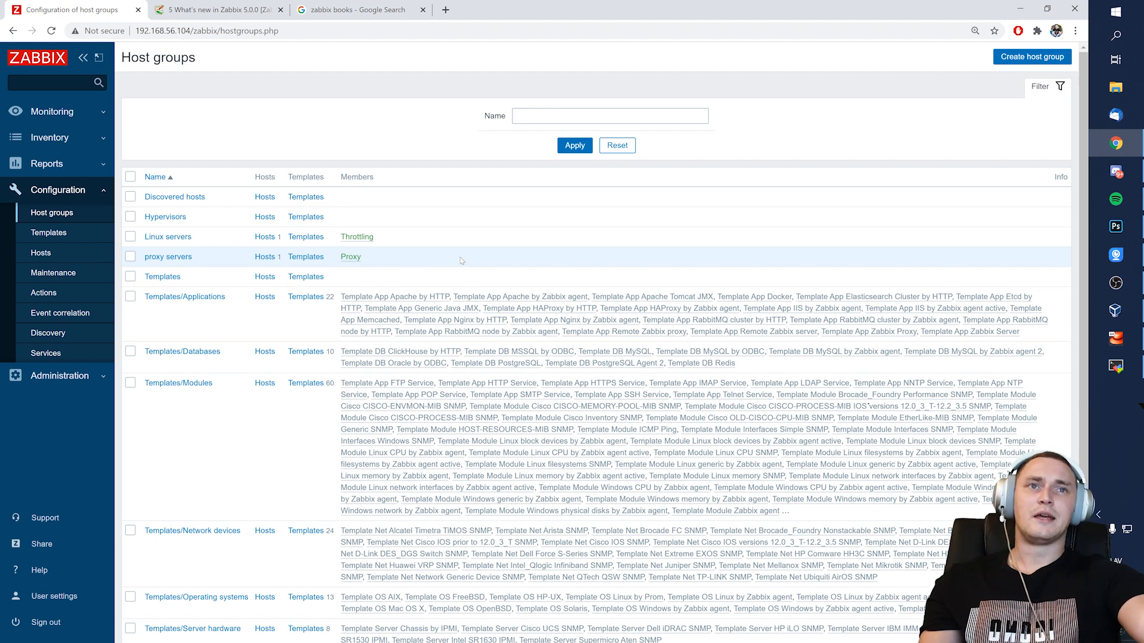
{"action": "mouse_move", "coordinate": [457, 260]}
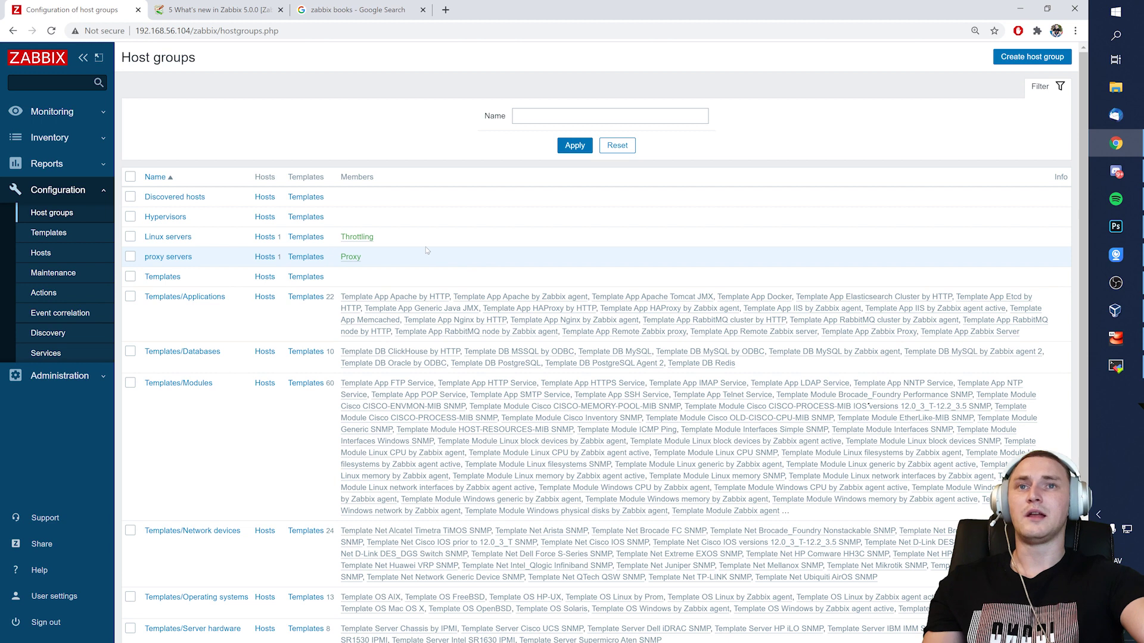
{"action": "mouse_move", "coordinate": [457, 243]}
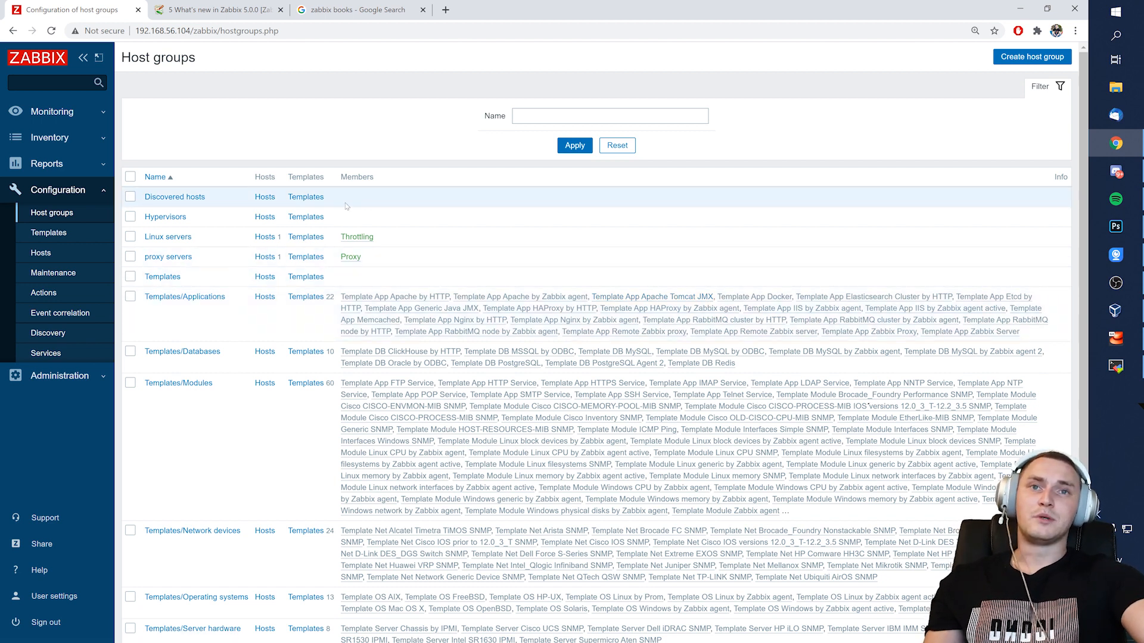
{"action": "mouse_move", "coordinate": [362, 206]}
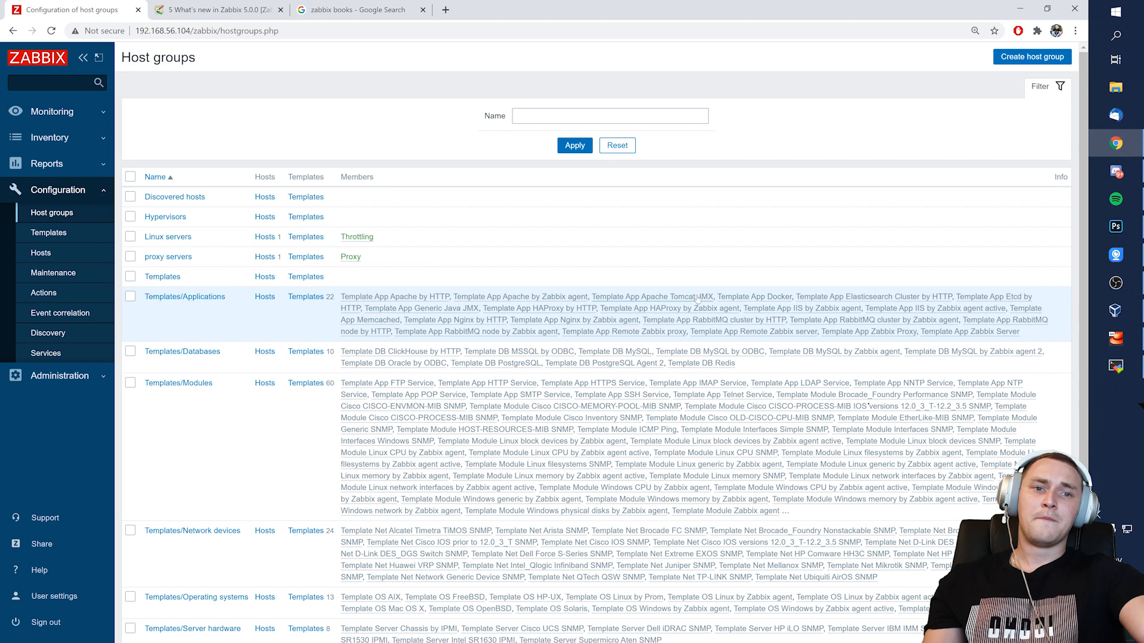
{"action": "mouse_move", "coordinate": [653, 296]}
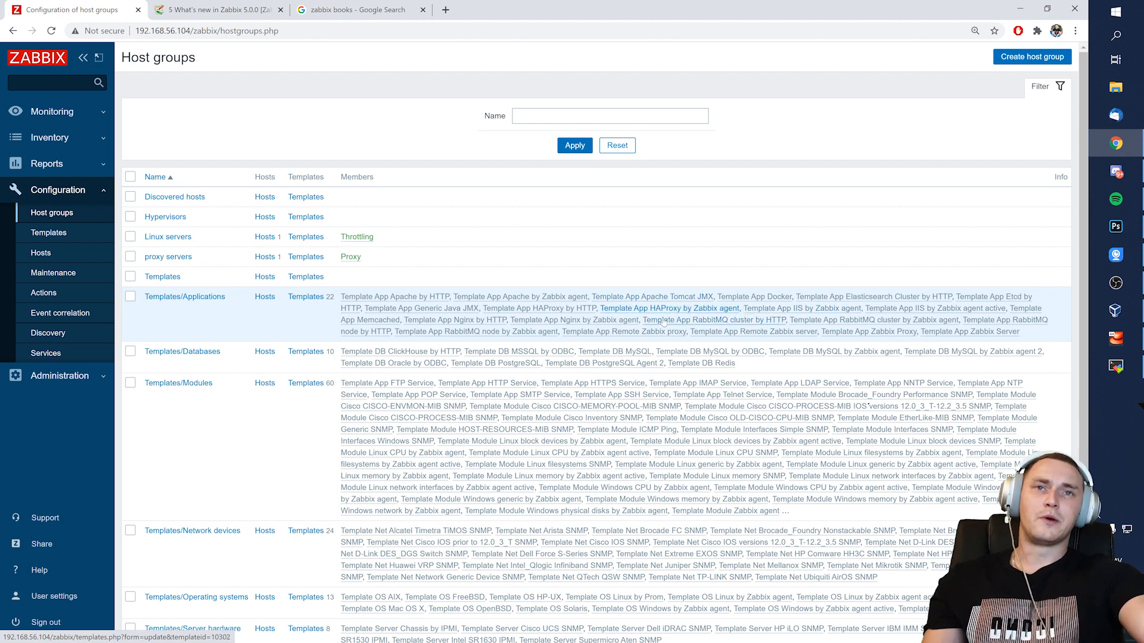
{"action": "scroll", "scroll_direction": "down", "scroll_amount": 3}
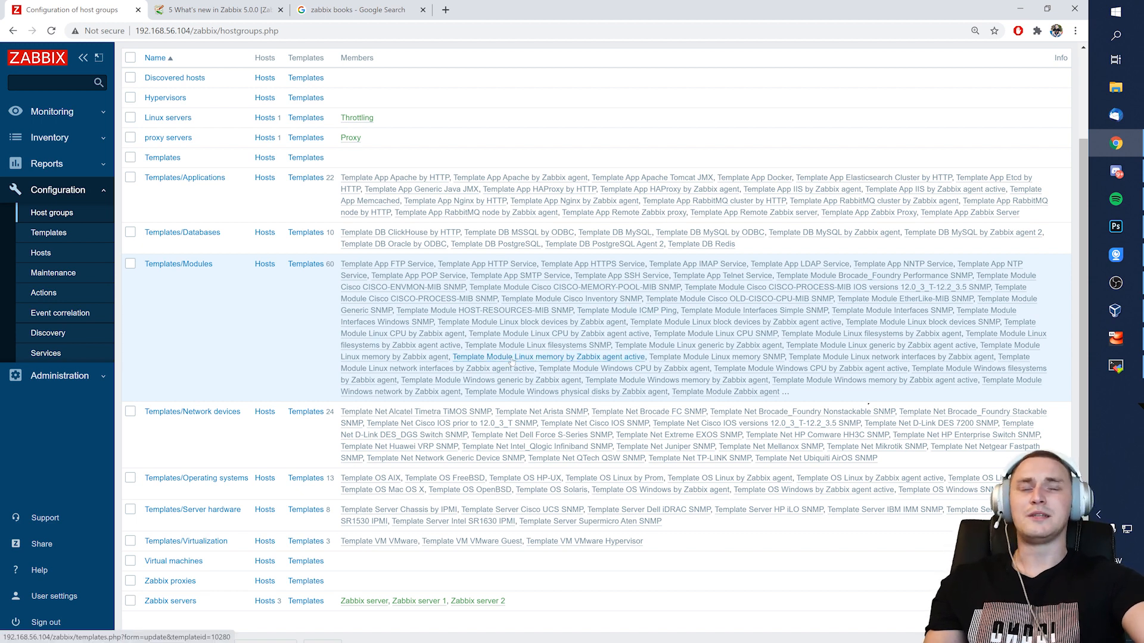
{"action": "left_click", "coordinate": [1039, 86]}
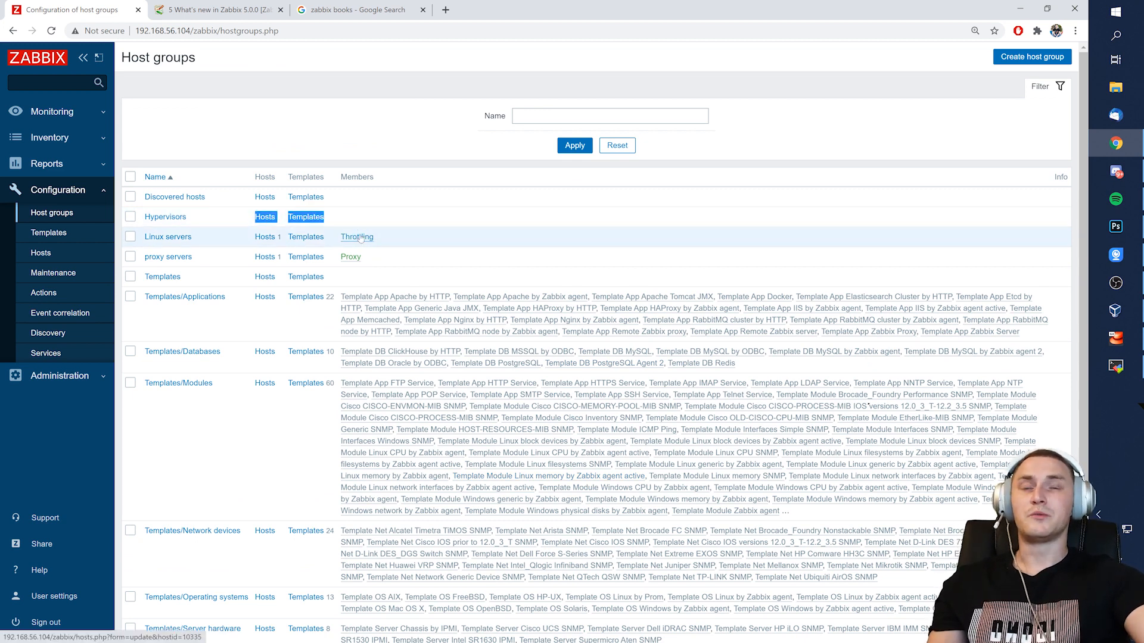
{"action": "mouse_move", "coordinate": [593, 291]}
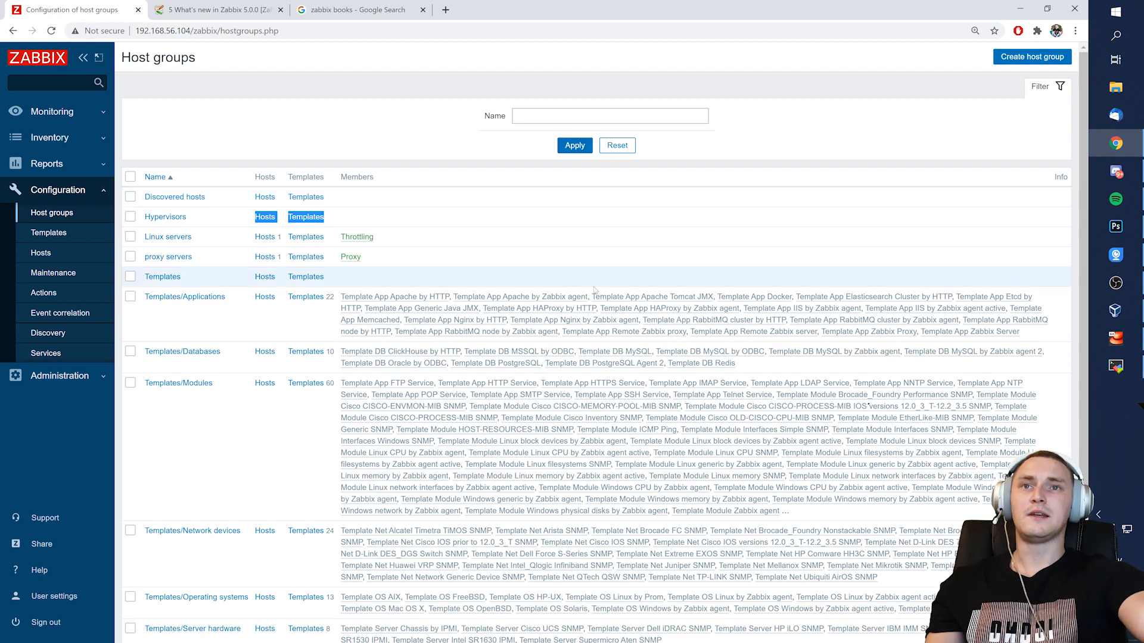
{"action": "mouse_move", "coordinate": [643, 272]}
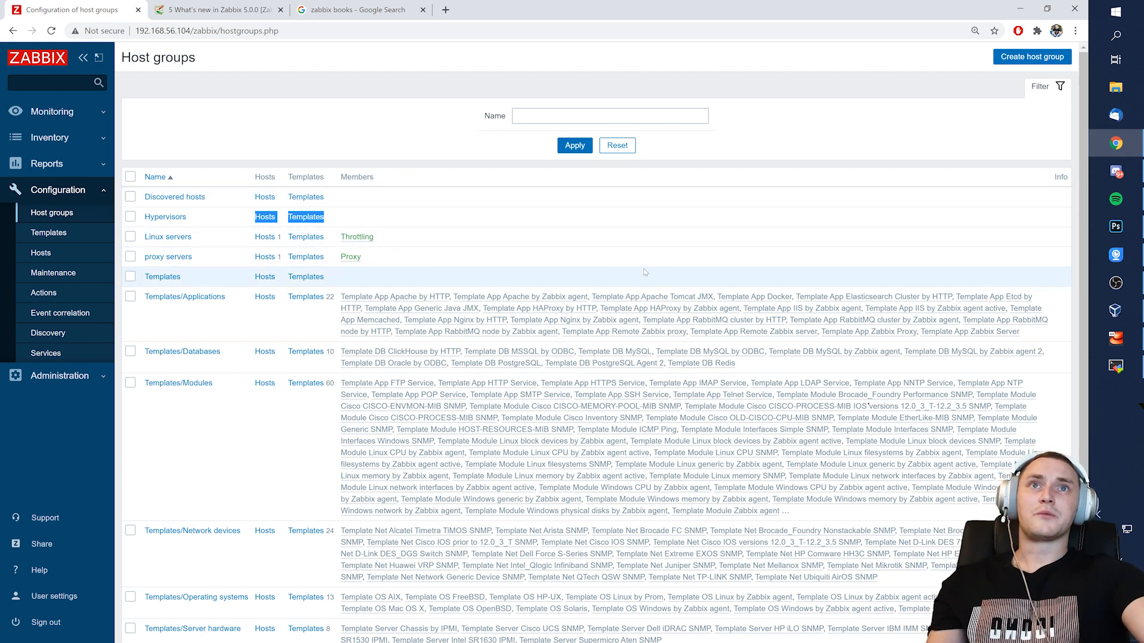
{"action": "mouse_move", "coordinate": [651, 297]}
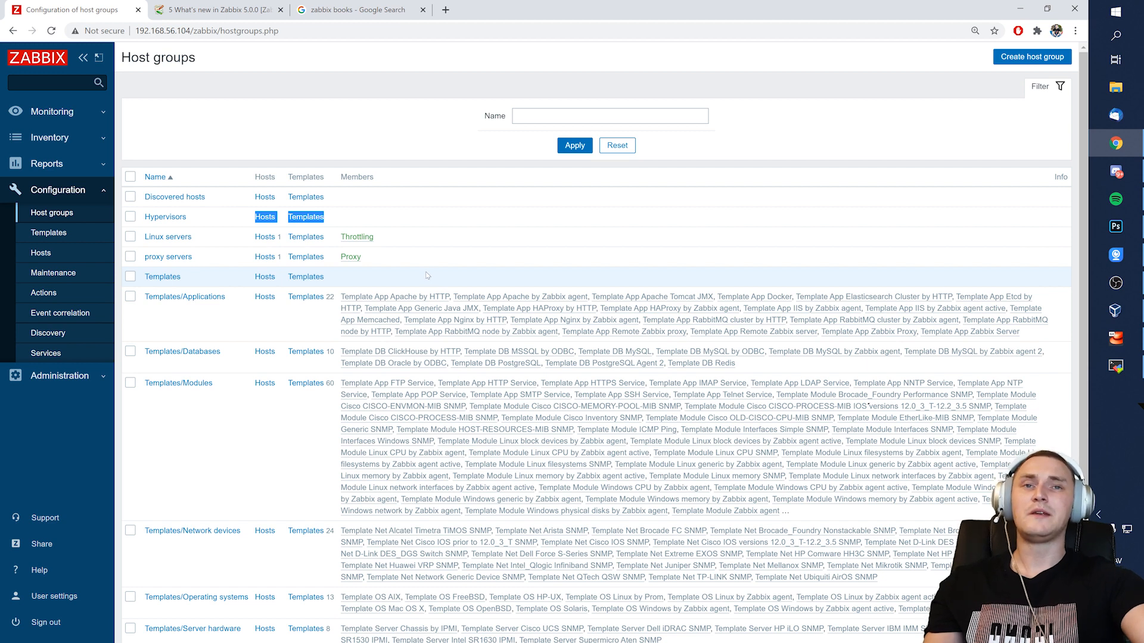
{"action": "mouse_move", "coordinate": [405, 266]}
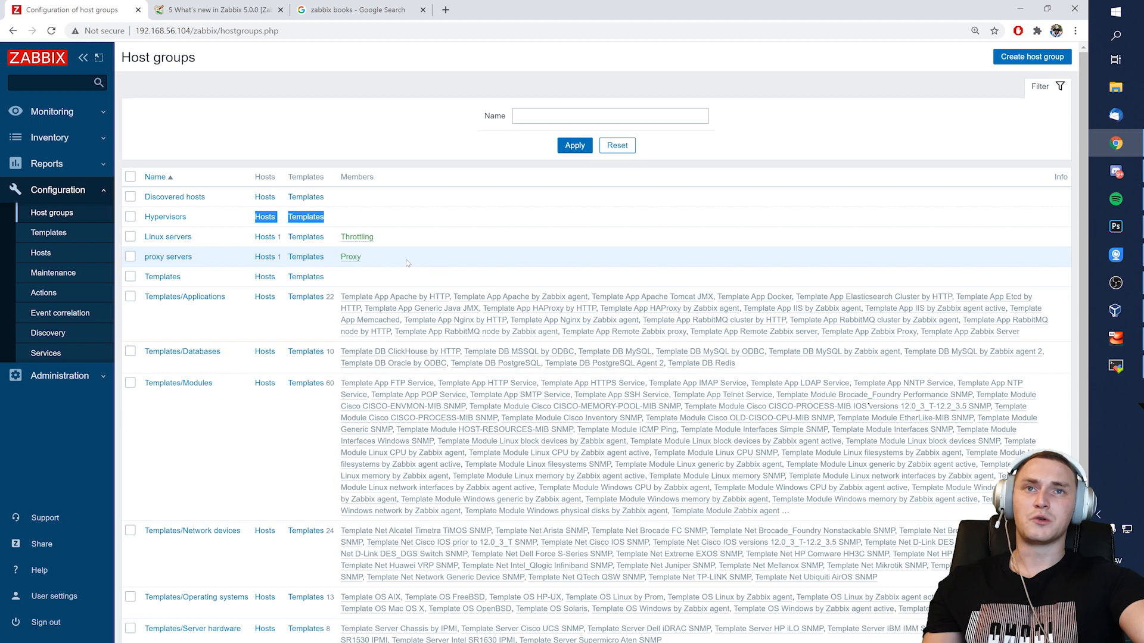
{"action": "mouse_move", "coordinate": [373, 264]}
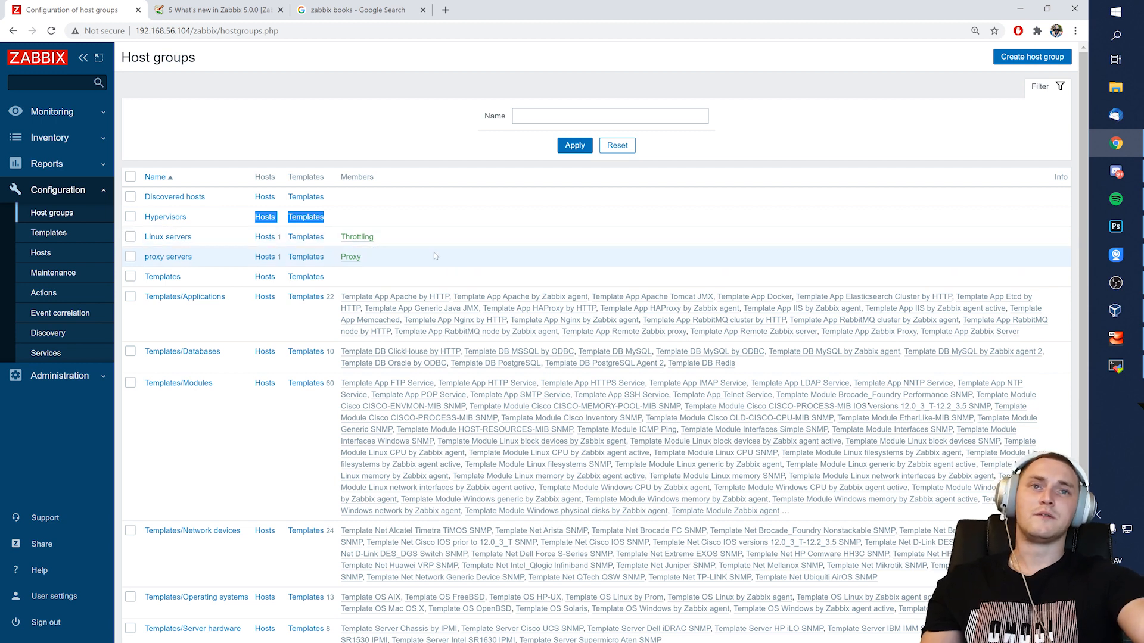
Step: Switch to the browser tab with the 'What's new in Zabbix 5.0.0' documentation
{"action": "left_click", "coordinate": [212, 10]}
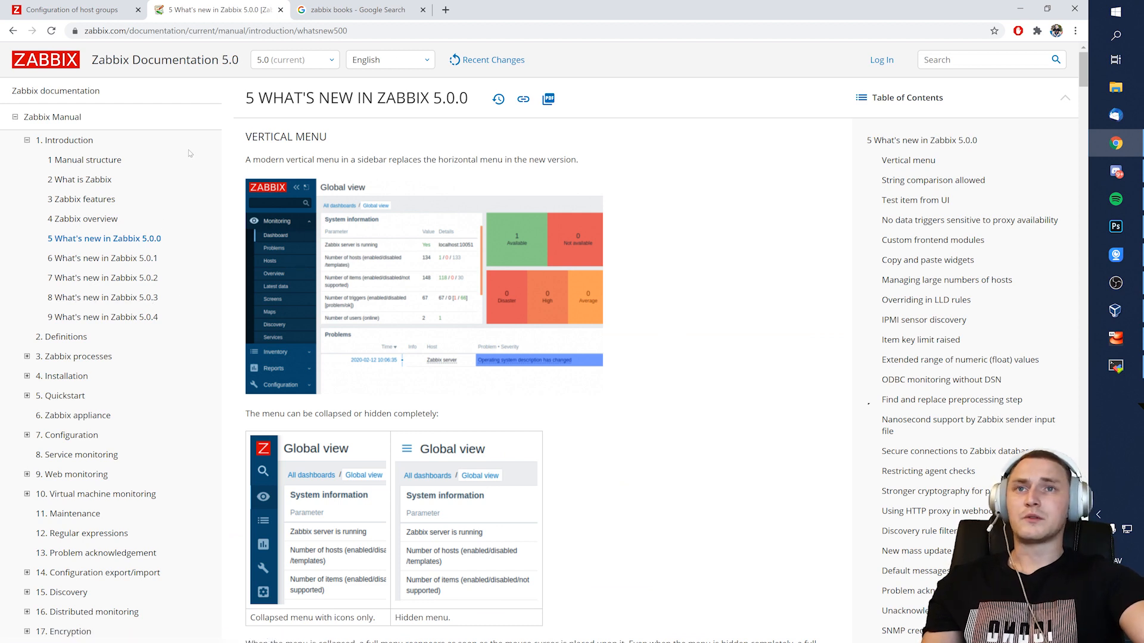
Step: Skim the Vertical menu section, then switch to the 'zabbix books' Google Search tab
{"action": "scroll", "scroll_direction": "down", "scroll_amount": 3}
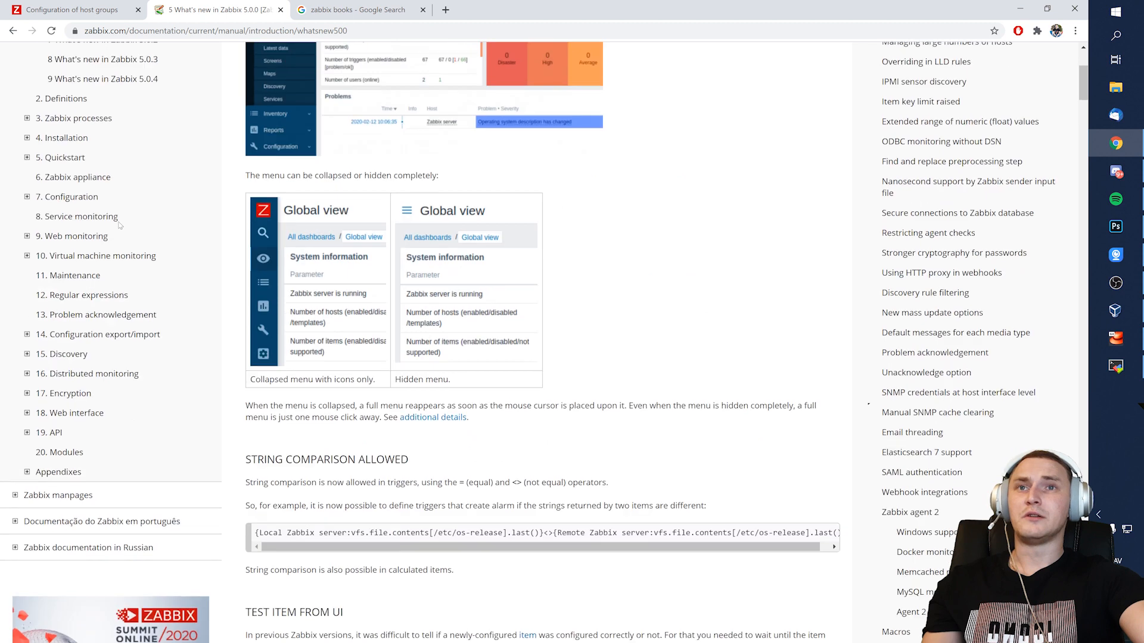
{"action": "scroll", "scroll_direction": "up", "scroll_amount": 3}
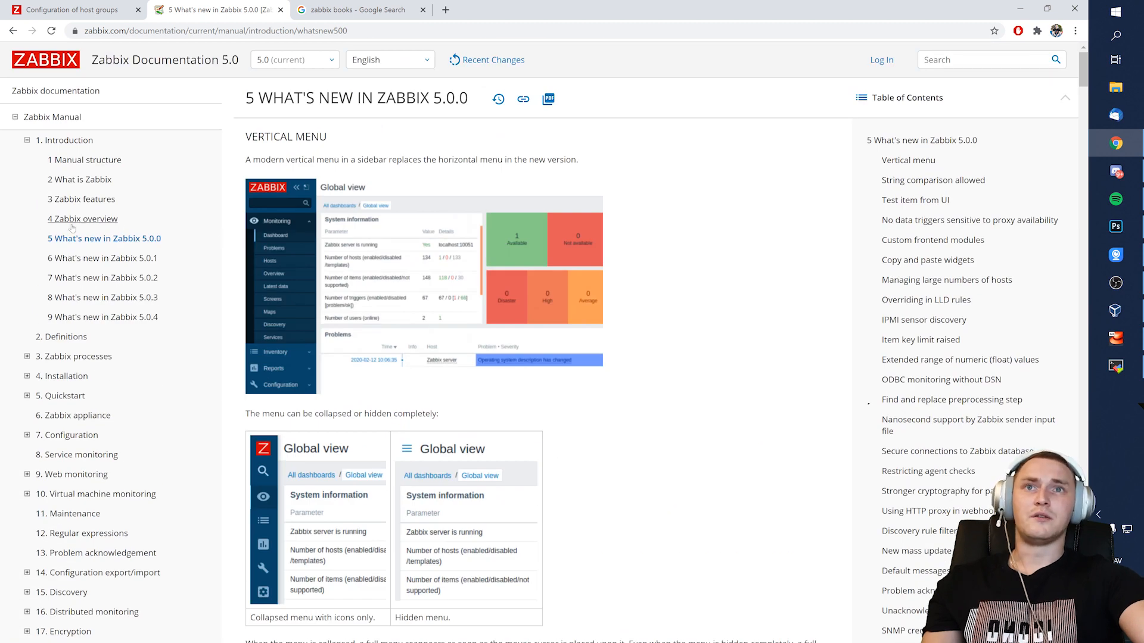
{"action": "scroll", "scroll_direction": "down", "scroll_amount": 3}
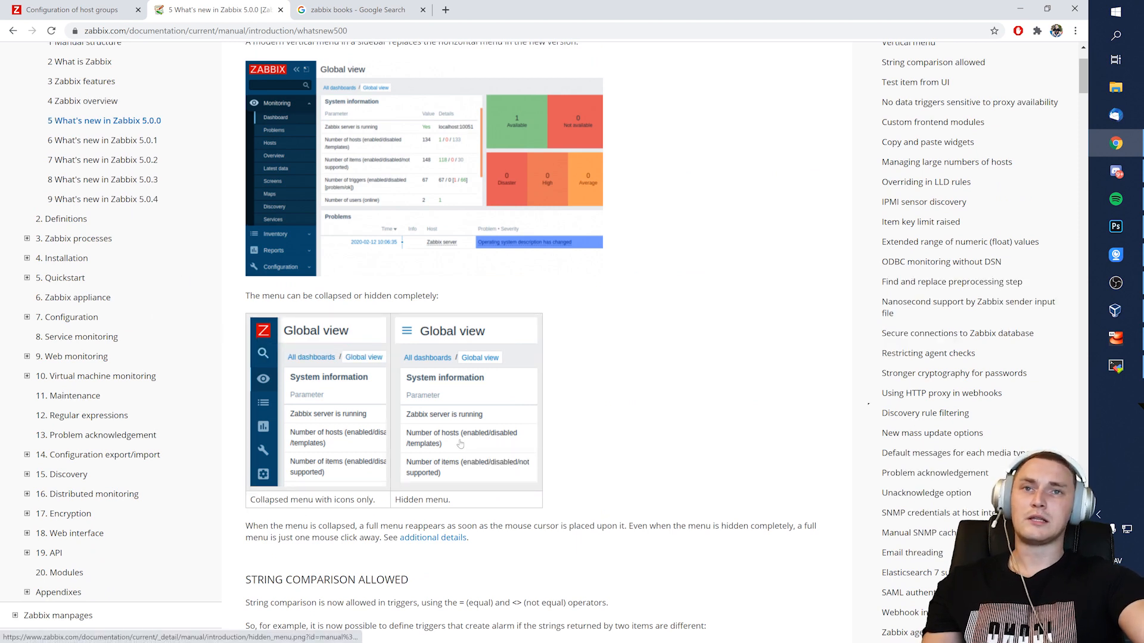
{"action": "scroll", "scroll_direction": "up", "scroll_amount": 3}
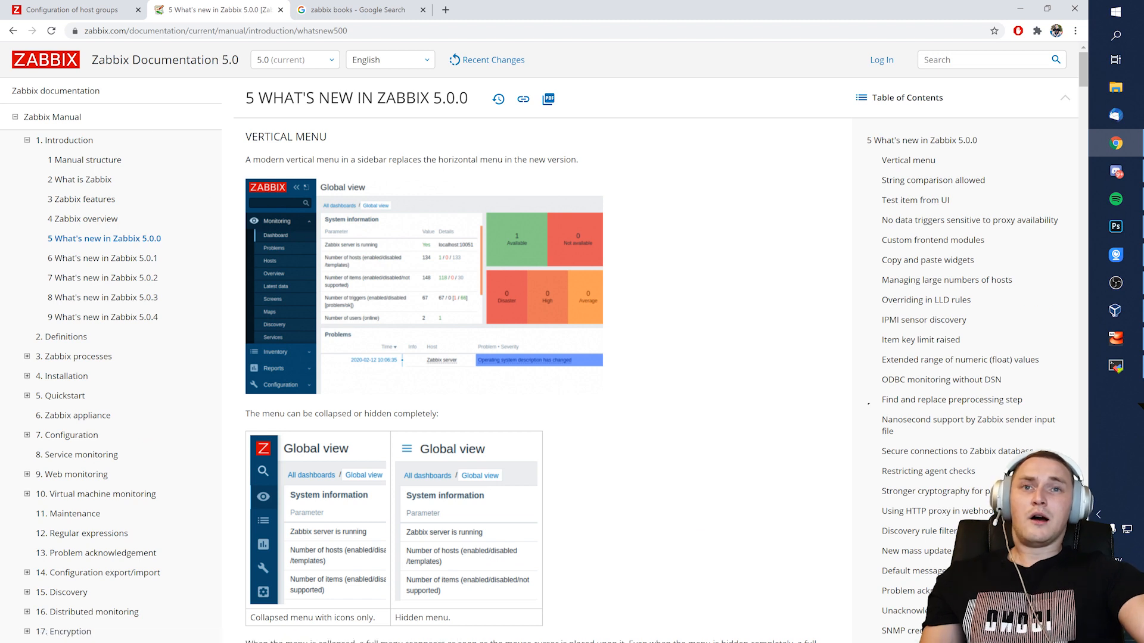
{"action": "left_click", "coordinate": [357, 9]}
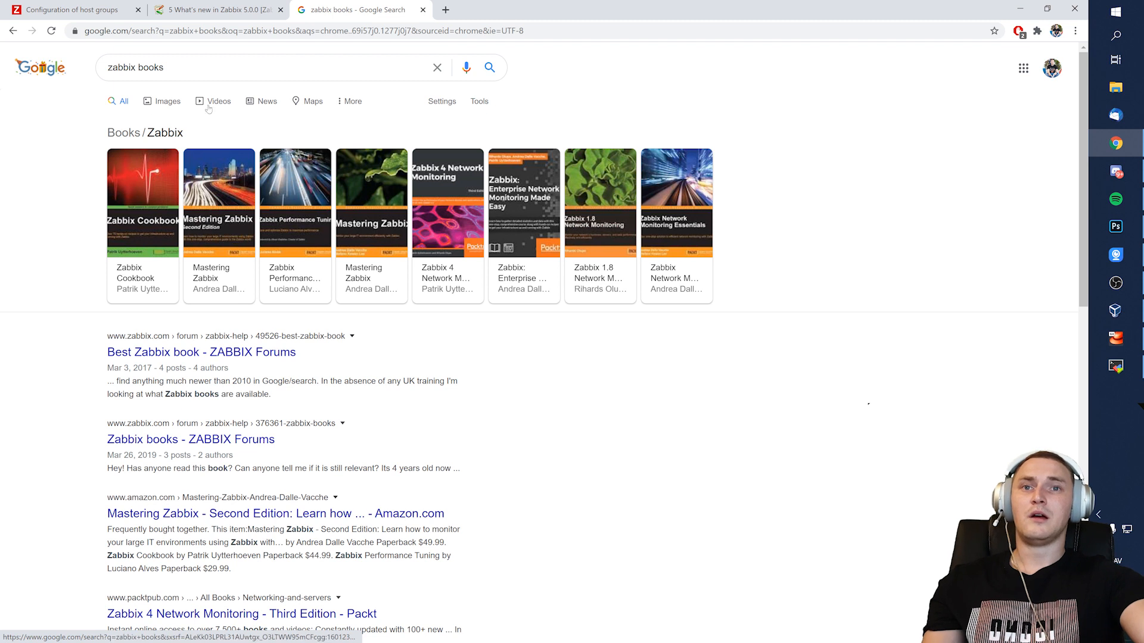
{"action": "mouse_move", "coordinate": [316, 133]}
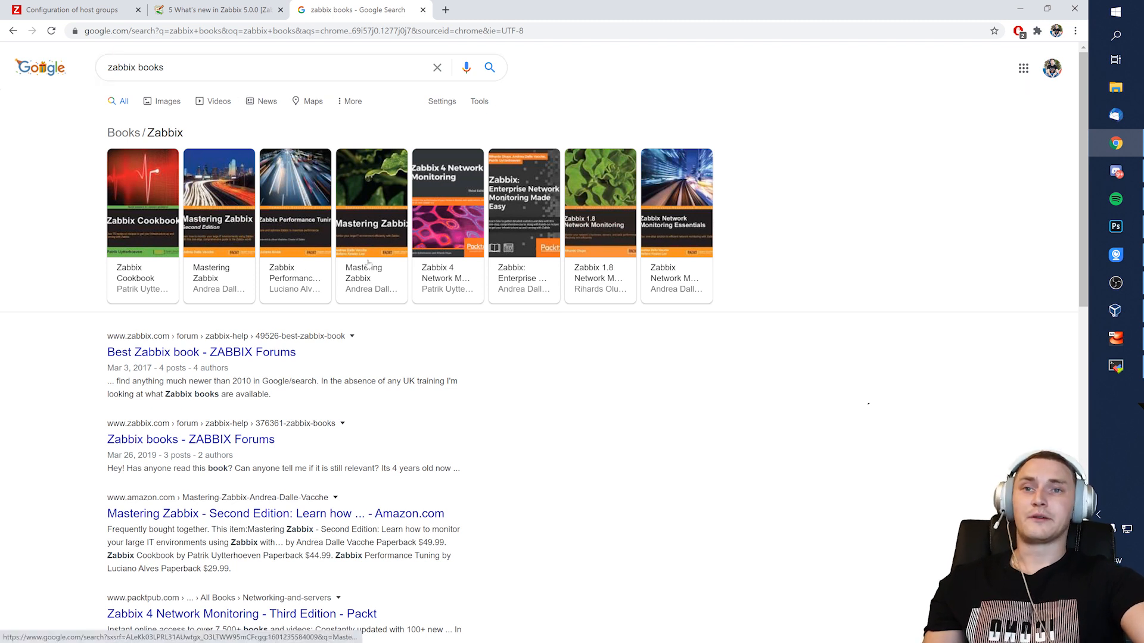
{"action": "mouse_move", "coordinate": [234, 207]}
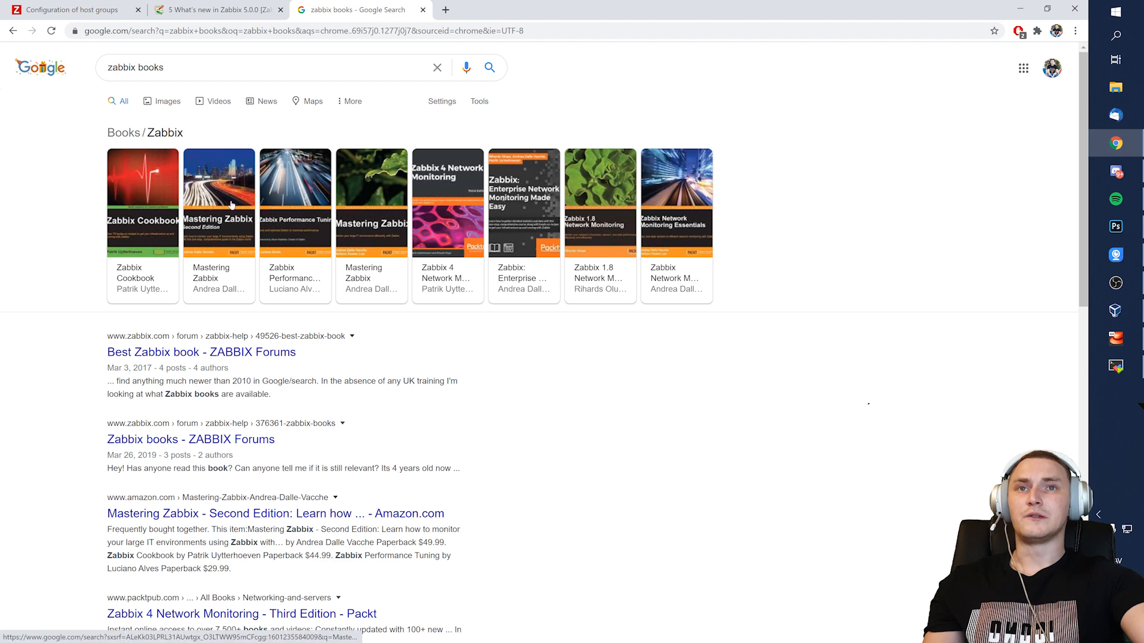
{"action": "mouse_move", "coordinate": [614, 270]}
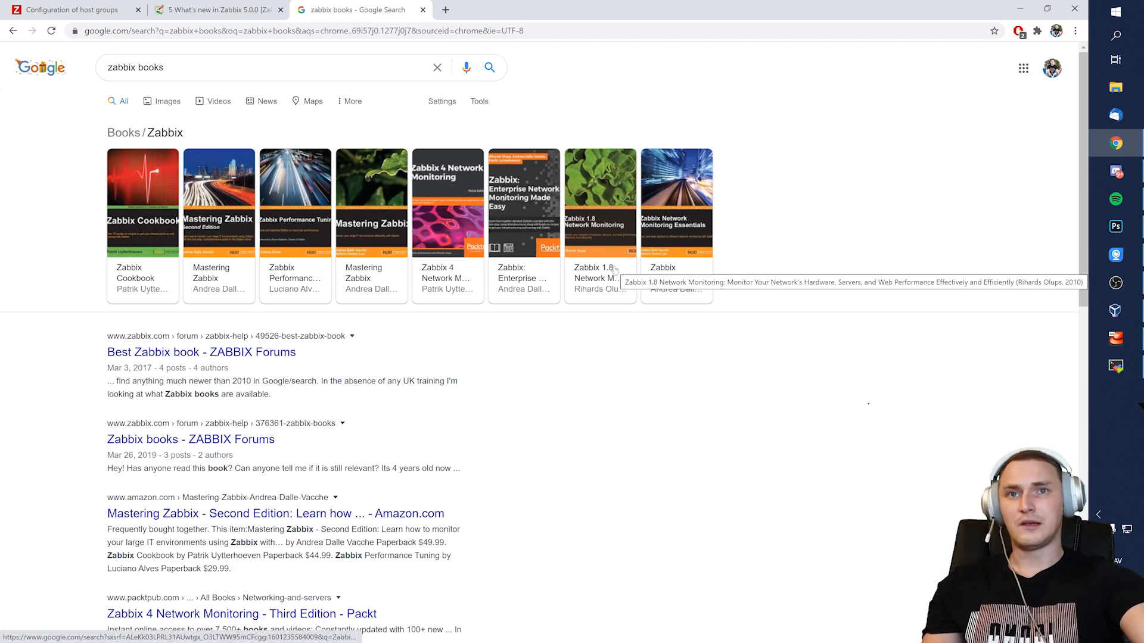
{"action": "mouse_move", "coordinate": [32, 249]}
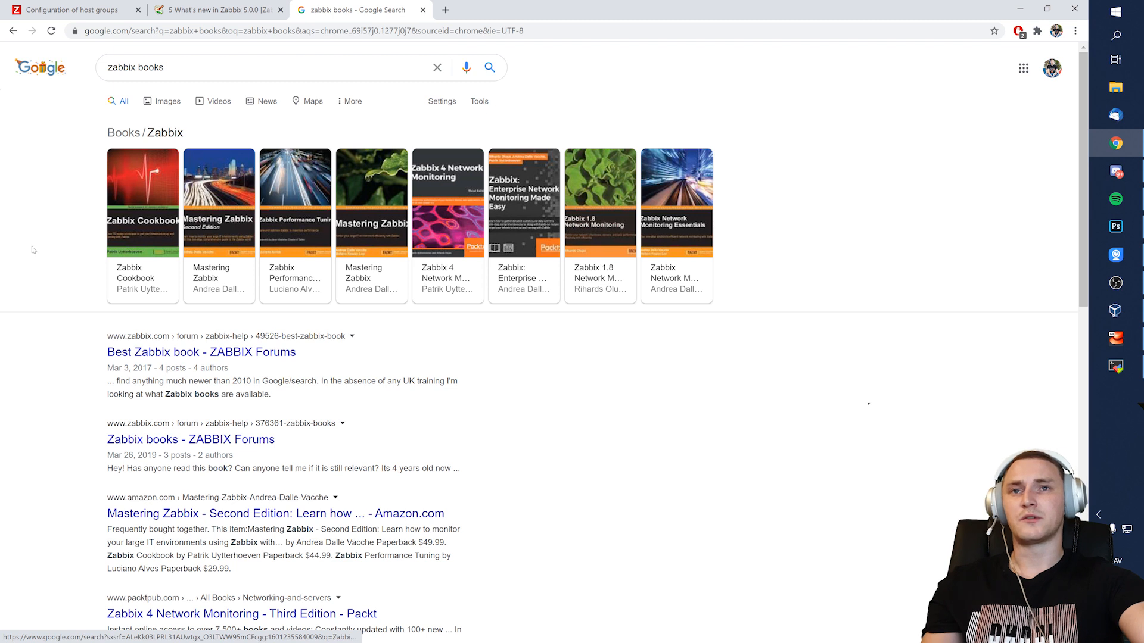
{"action": "mouse_move", "coordinate": [137, 96]}
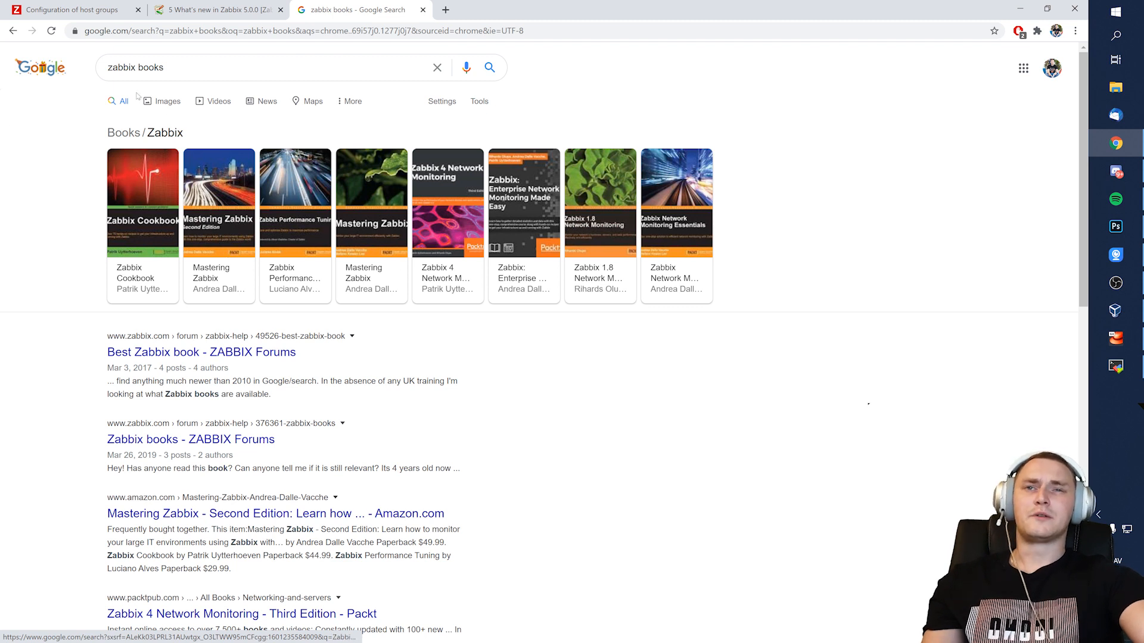
{"action": "mouse_move", "coordinate": [275, 189]}
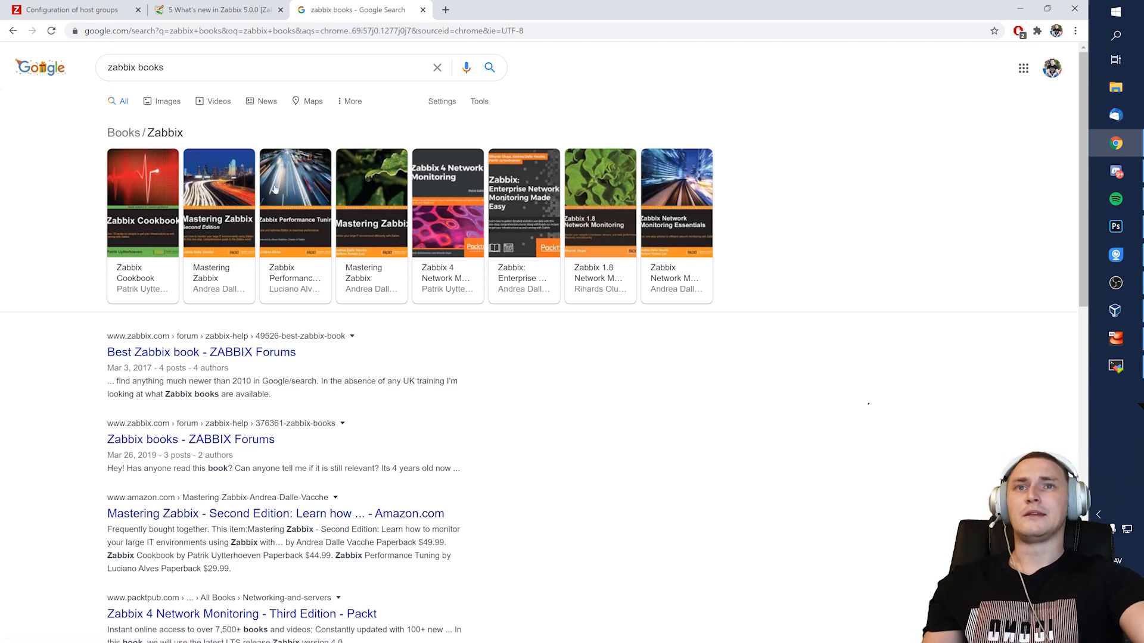
Step: Return to the Zabbix 5.0 What's new documentation tab after viewing book results
{"action": "left_click", "coordinate": [216, 10]}
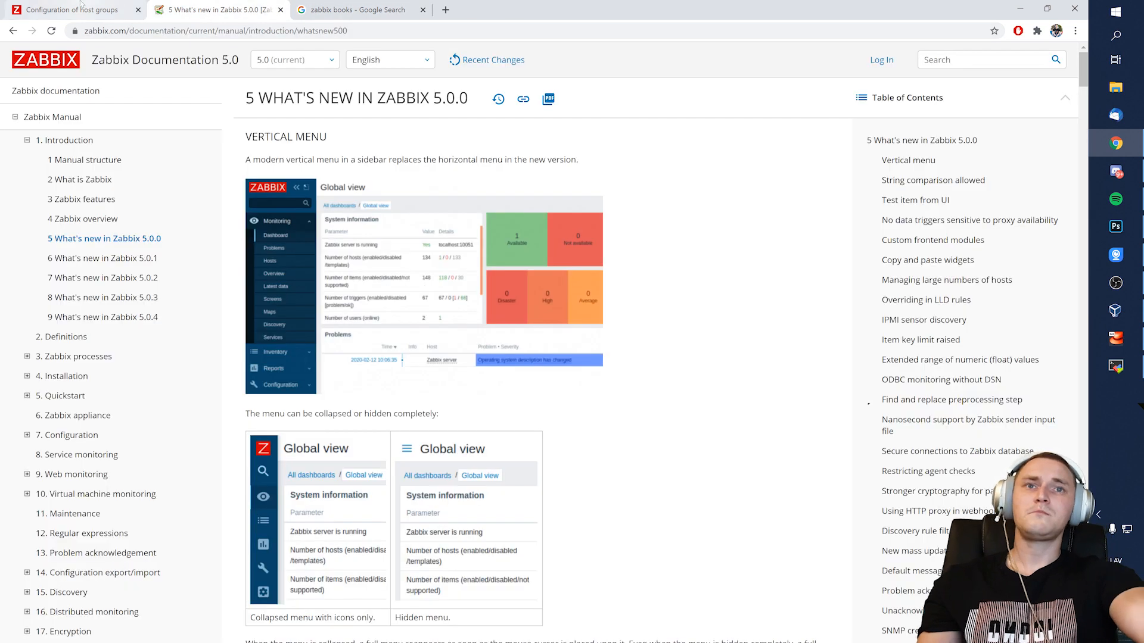
Step: Return to the Zabbix Templates tab filtered by 'memc' showing Template App Memcached
{"action": "left_click", "coordinate": [69, 9]}
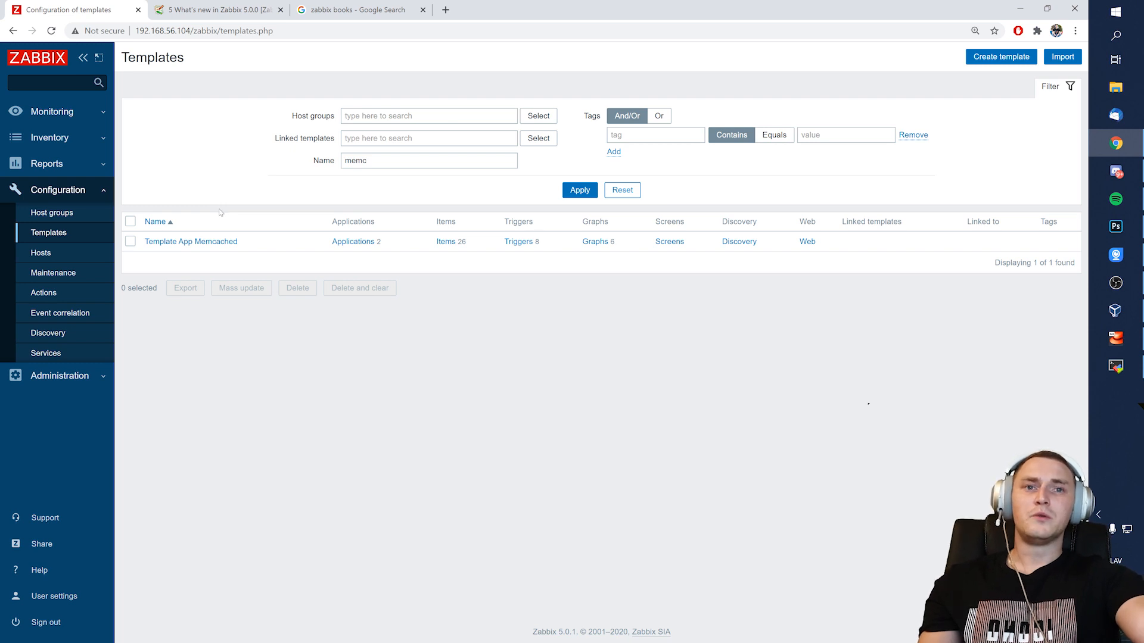
{"action": "mouse_move", "coordinate": [224, 211]}
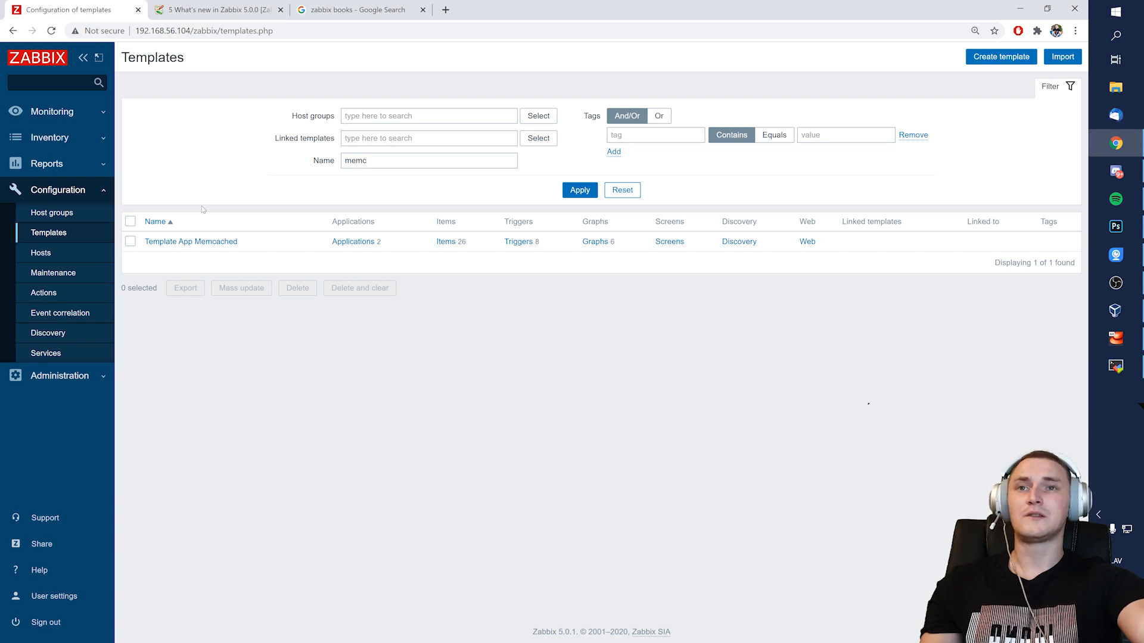
{"action": "mouse_move", "coordinate": [304, 242]}
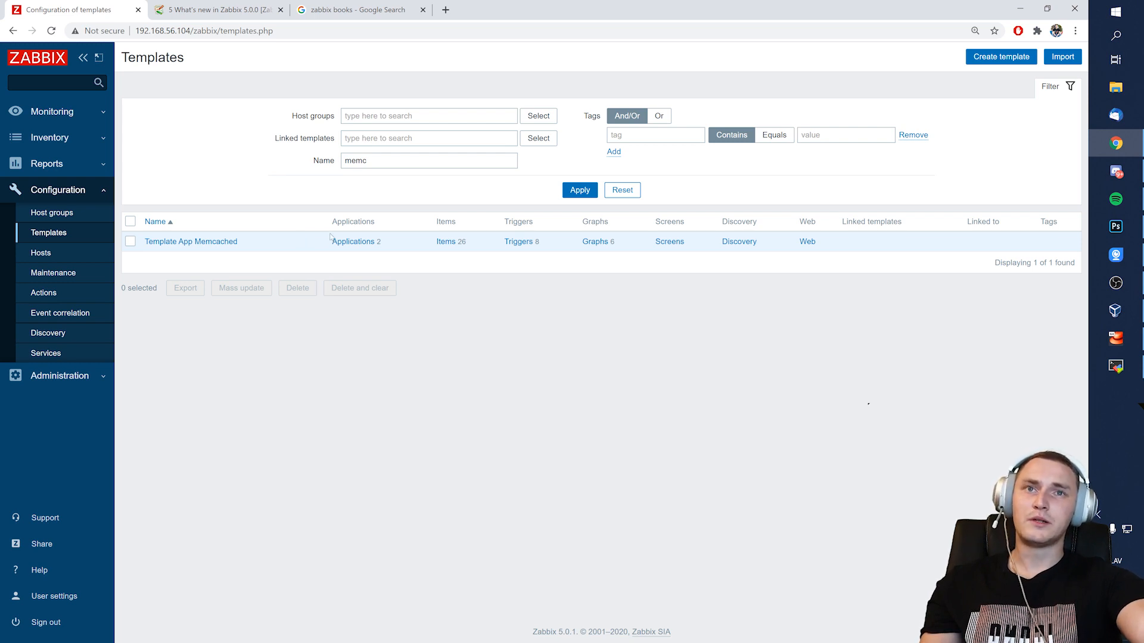
{"action": "mouse_move", "coordinate": [464, 359]}
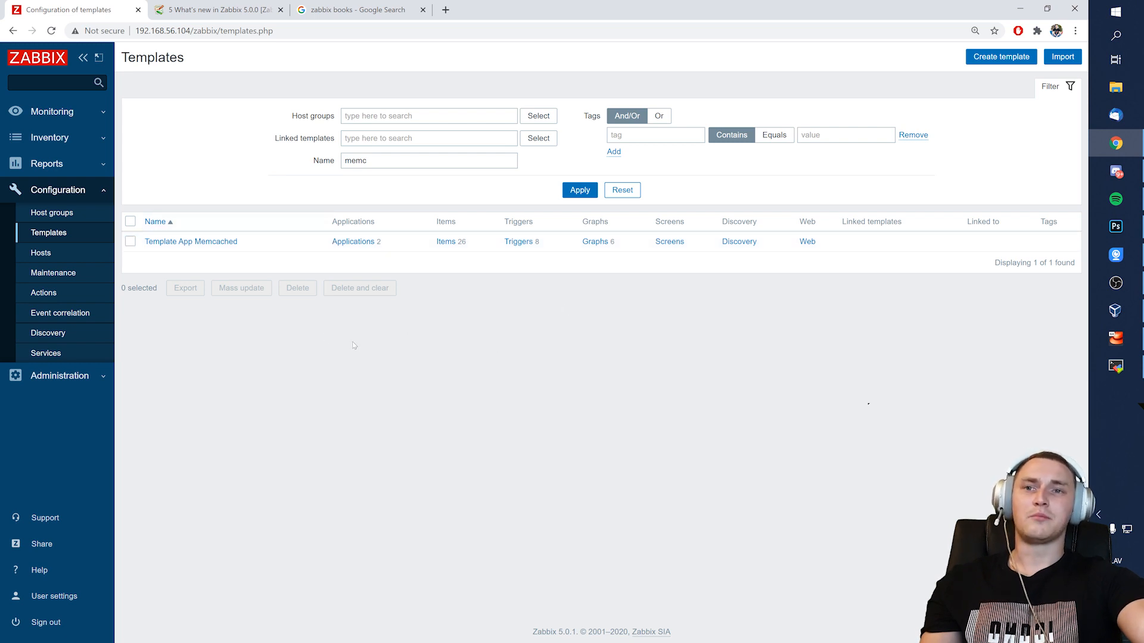
{"action": "mouse_move", "coordinate": [317, 324]}
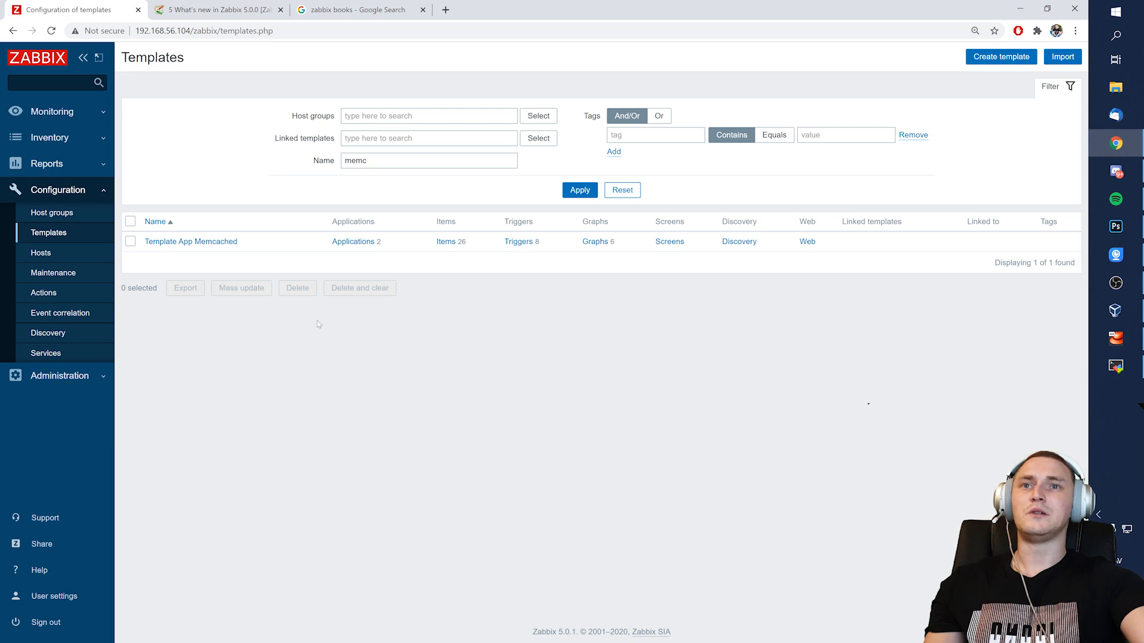
{"action": "mouse_move", "coordinate": [352, 301]}
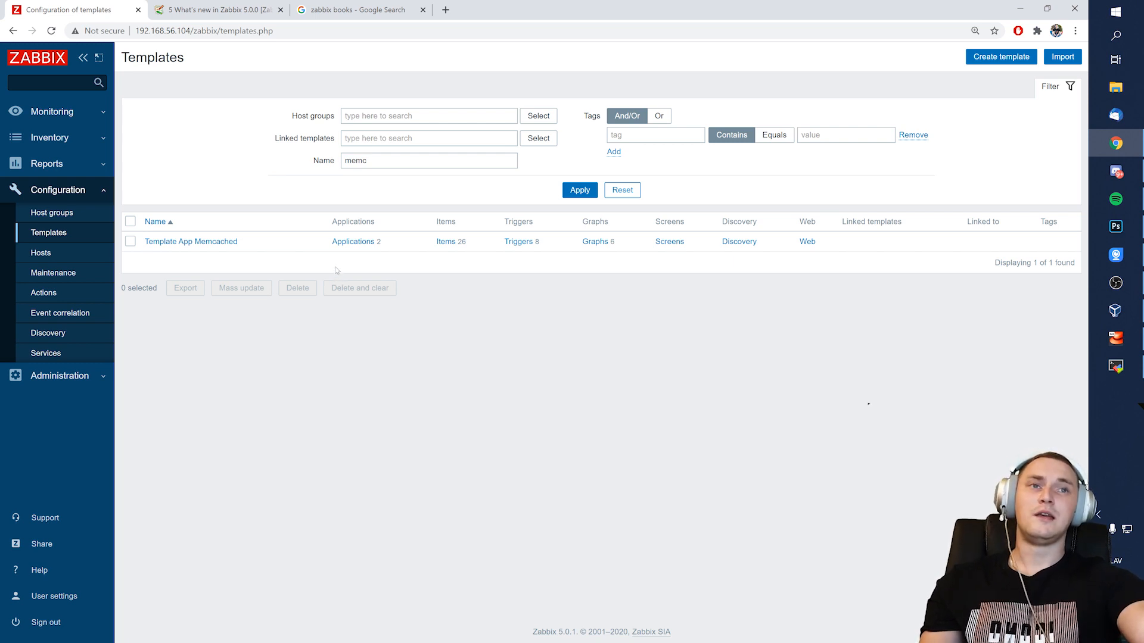
{"action": "mouse_move", "coordinate": [326, 258]}
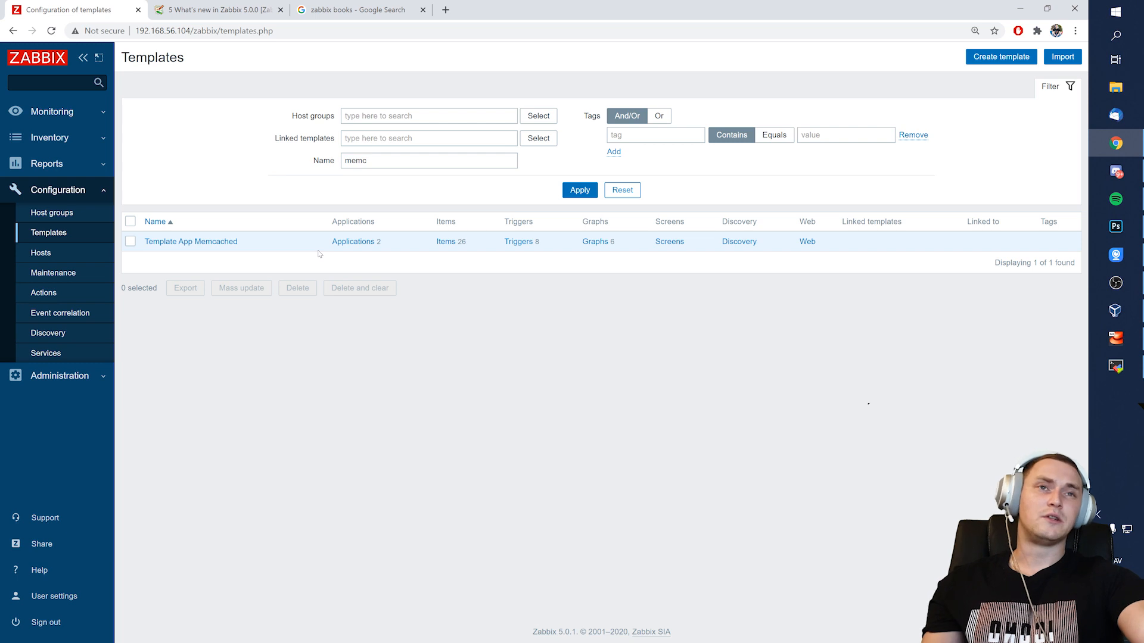
{"action": "mouse_move", "coordinate": [462, 275]}
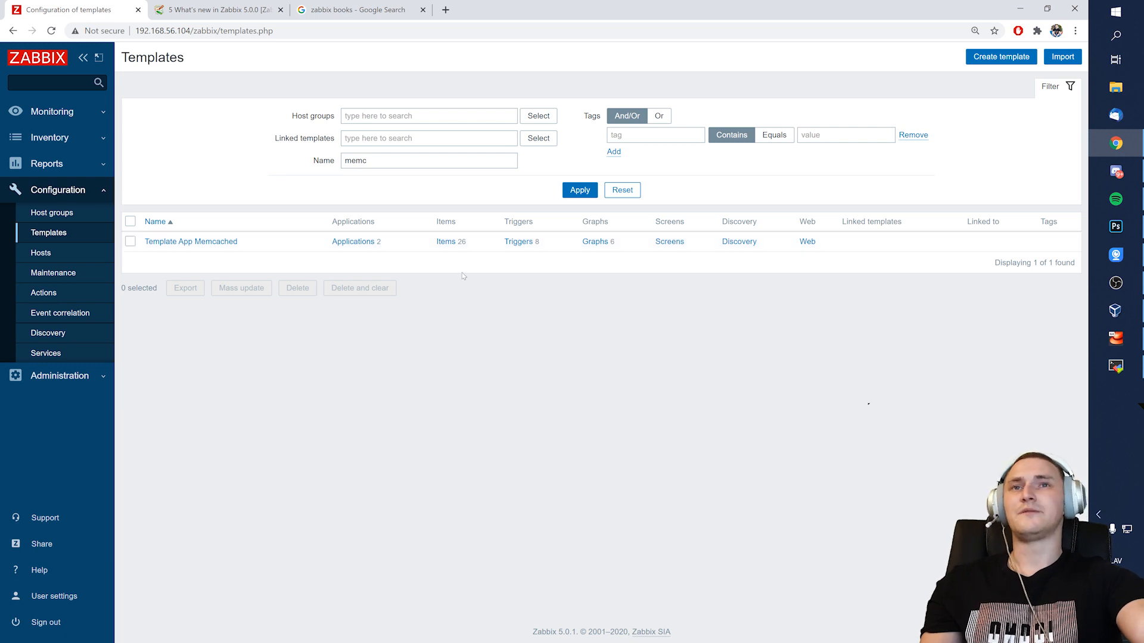
{"action": "mouse_move", "coordinate": [330, 268]}
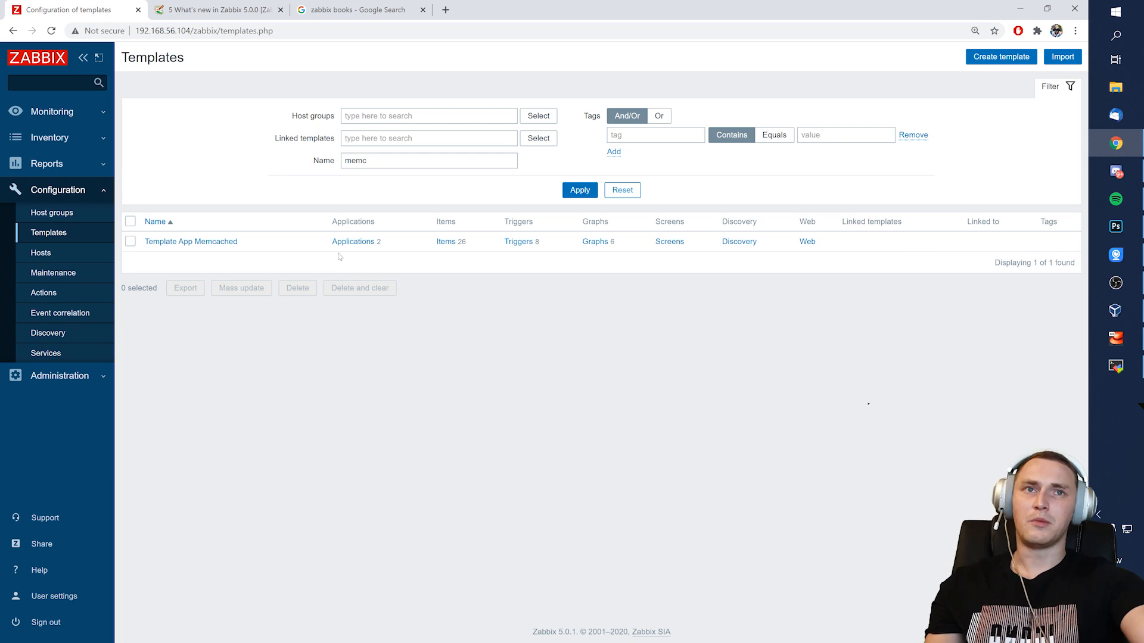
{"action": "mouse_move", "coordinate": [516, 287]}
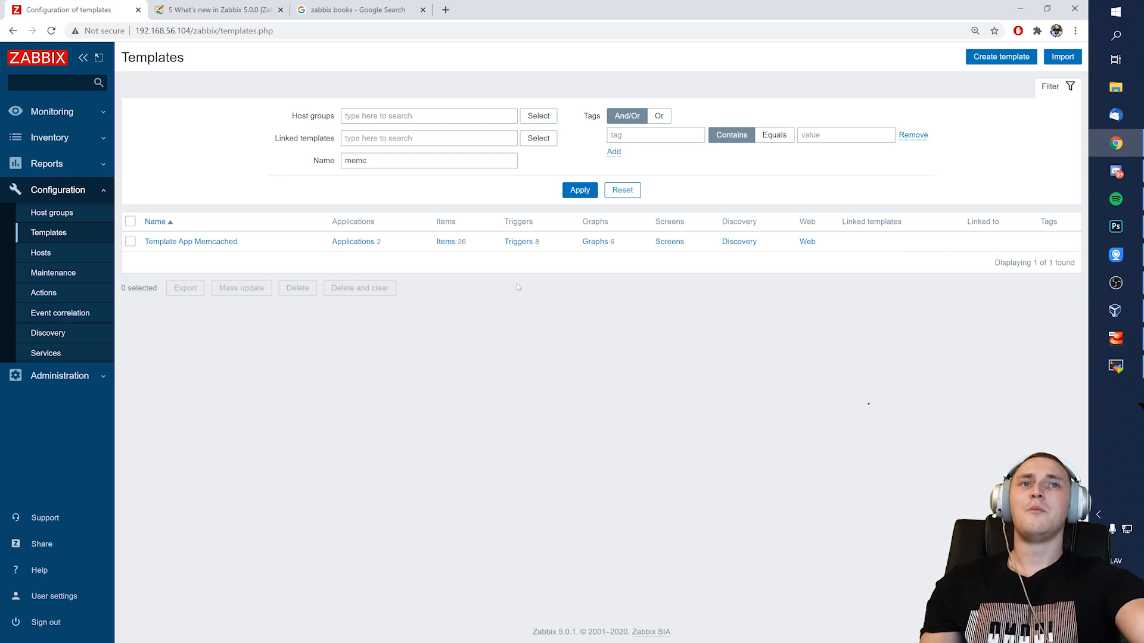
{"action": "mouse_move", "coordinate": [635, 285]}
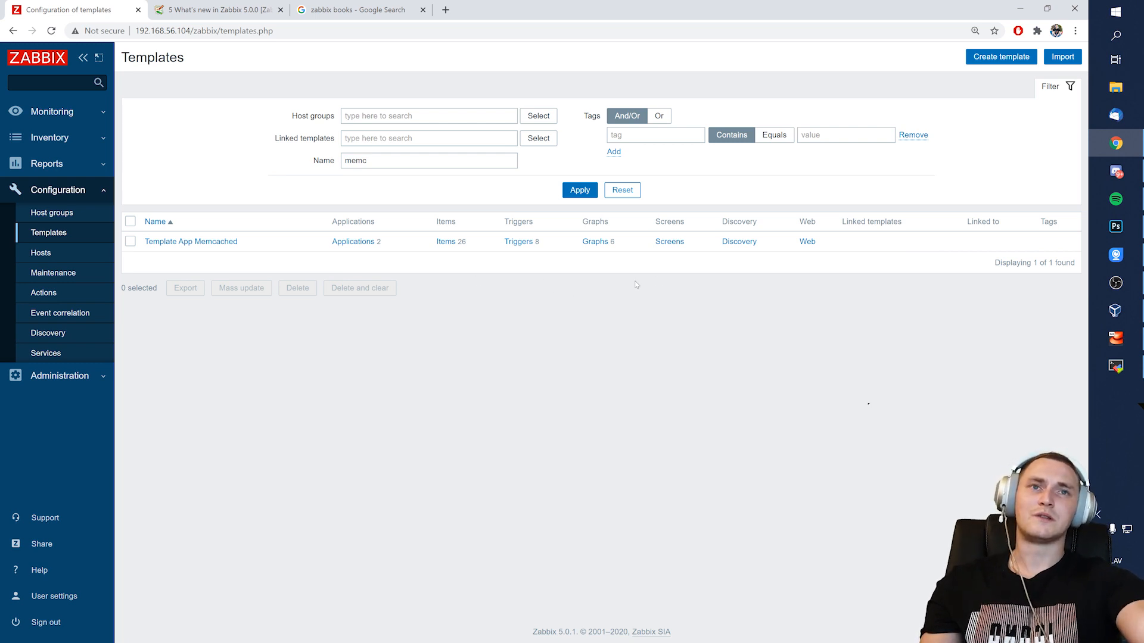
{"action": "mouse_move", "coordinate": [490, 270]}
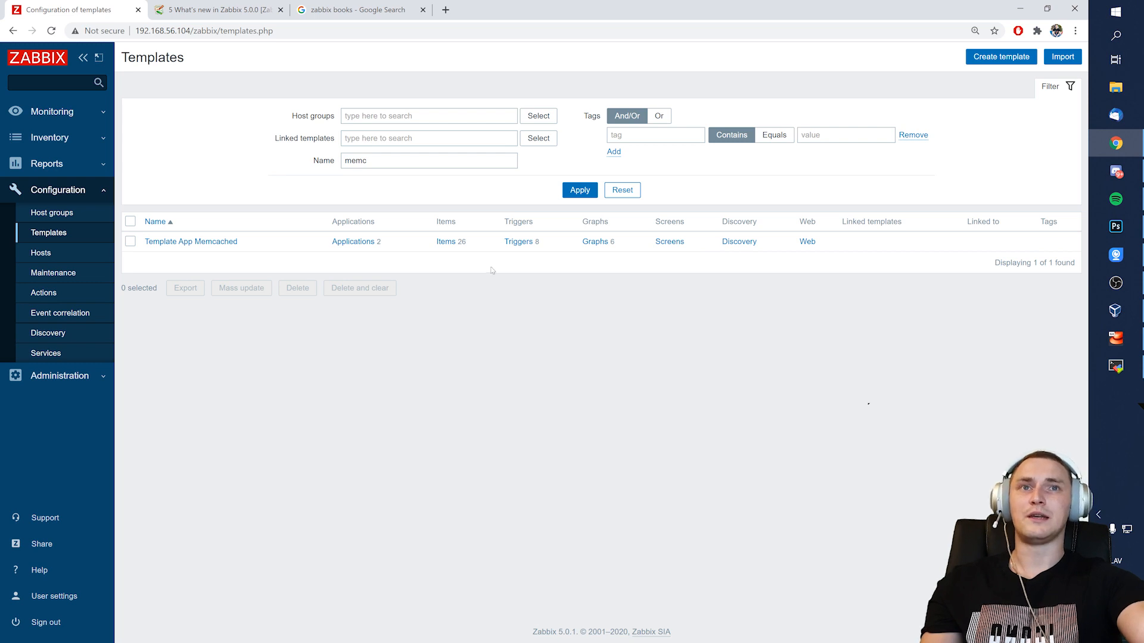
{"action": "mouse_move", "coordinate": [480, 262]}
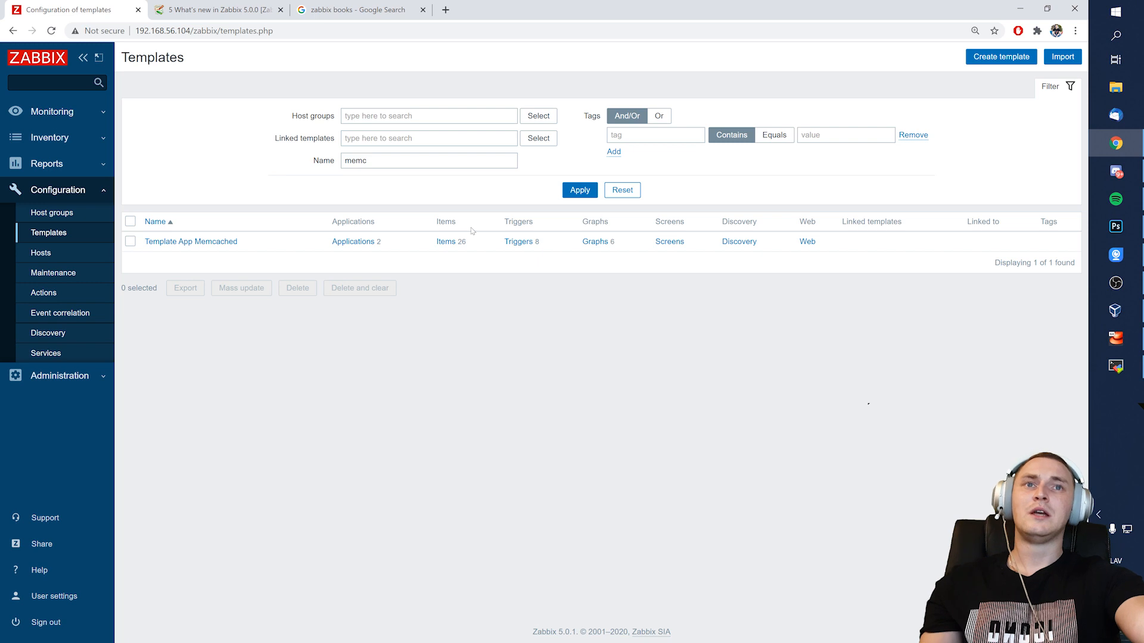
{"action": "mouse_move", "coordinate": [460, 229]}
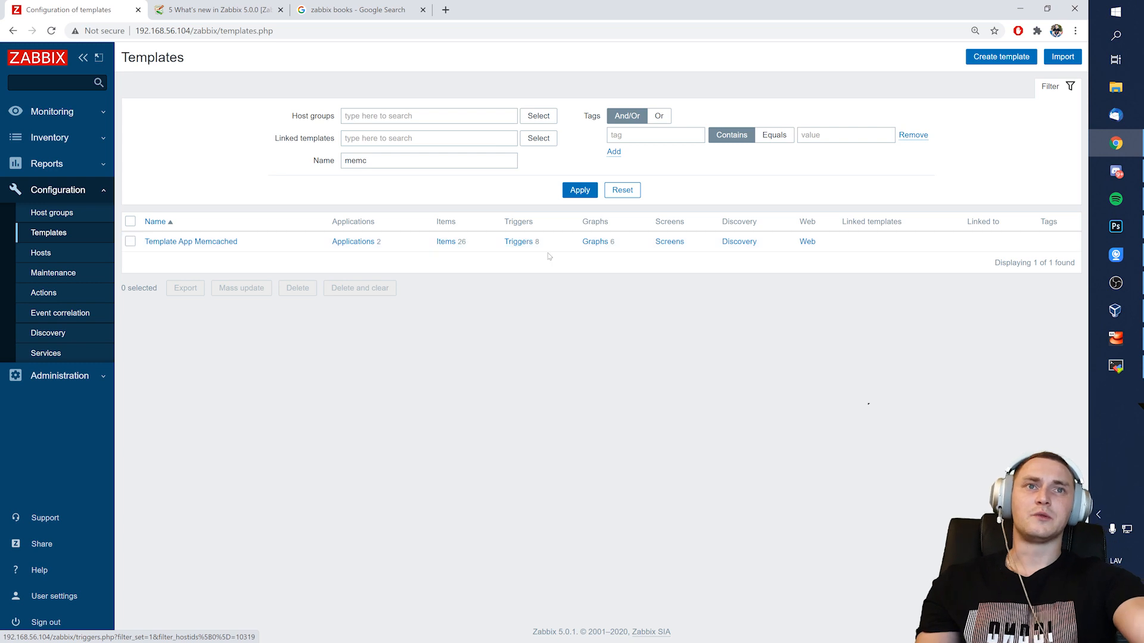
{"action": "mouse_move", "coordinate": [594, 242]}
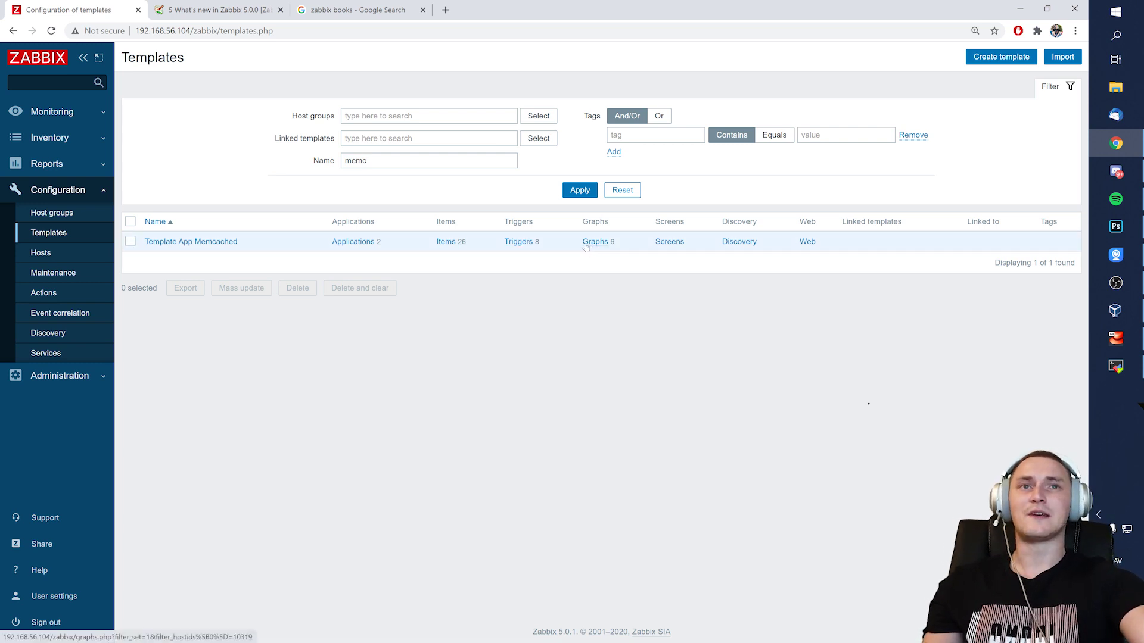
{"action": "mouse_move", "coordinate": [598, 251]}
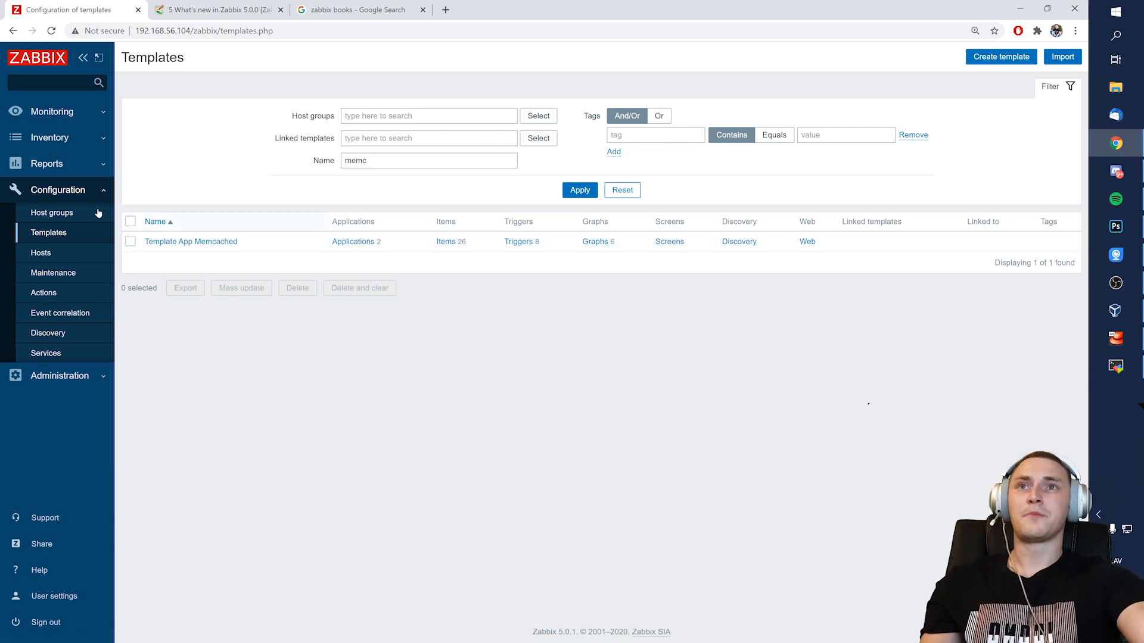
Step: Go to Monitoring > Latest data, showing host Throttling's single zabbix sender item
{"action": "left_click", "coordinate": [51, 110]}
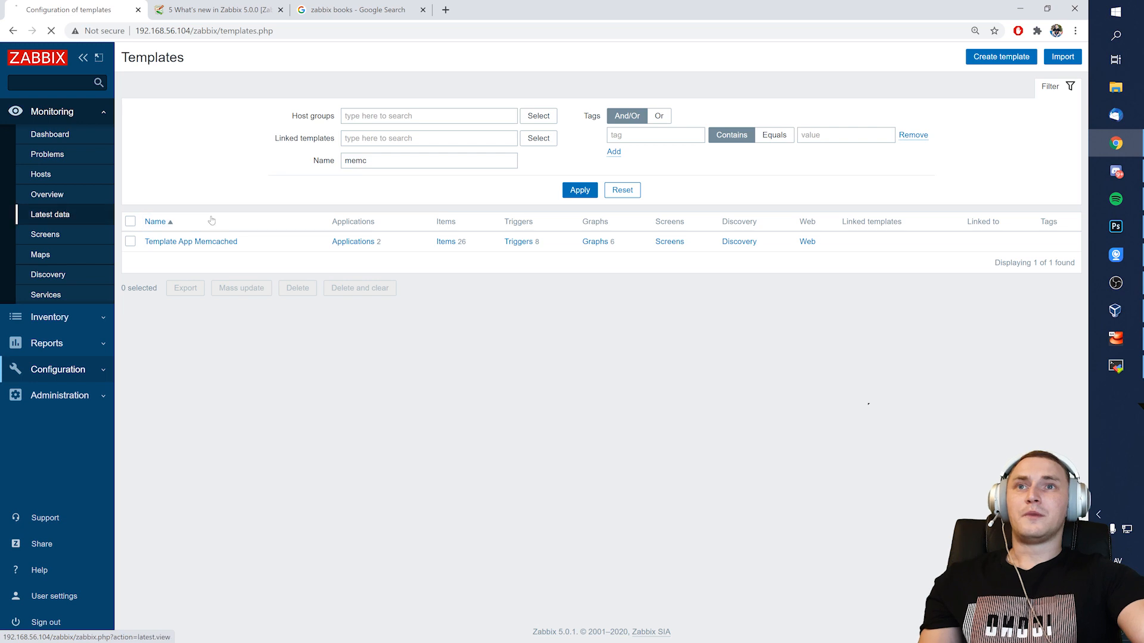
{"action": "left_click", "coordinate": [50, 213]}
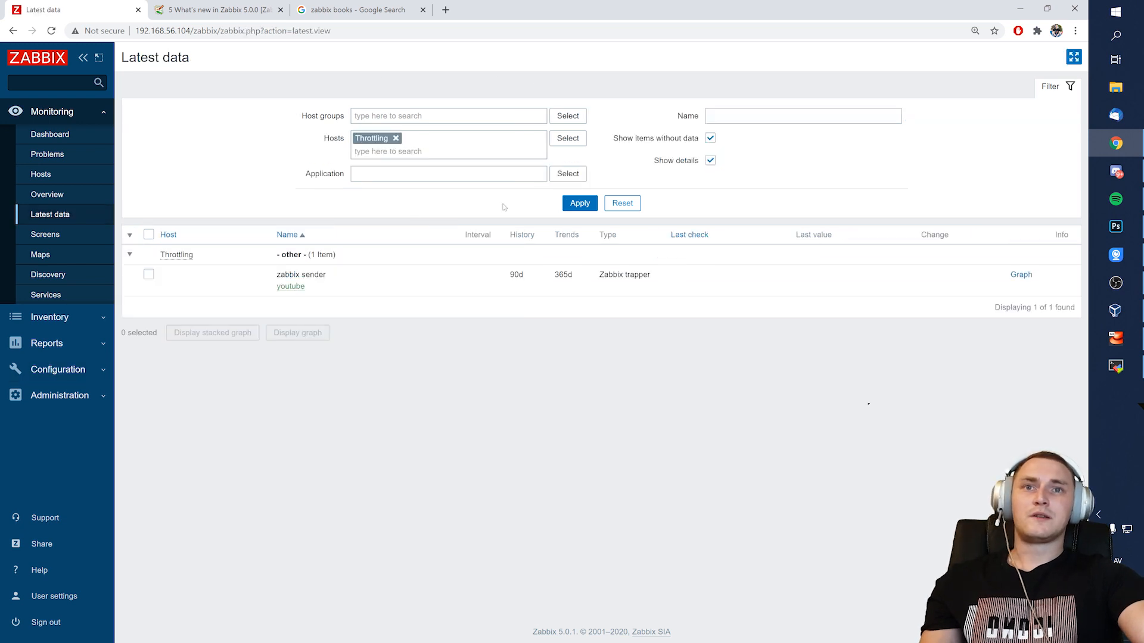
{"action": "mouse_move", "coordinate": [259, 207]}
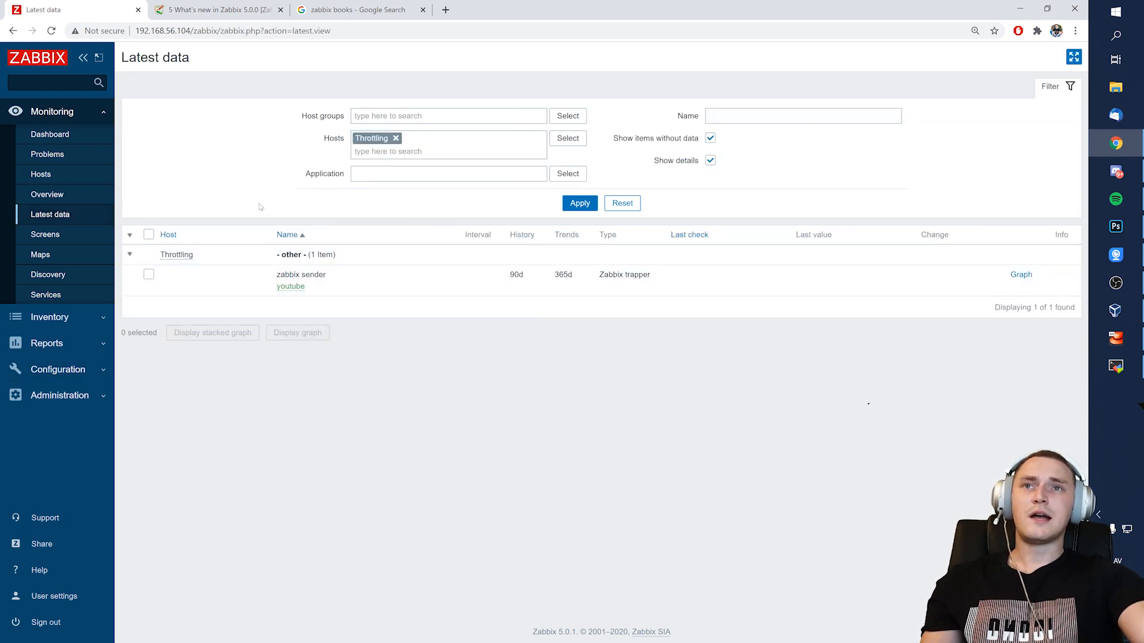
{"action": "mouse_move", "coordinate": [209, 197]}
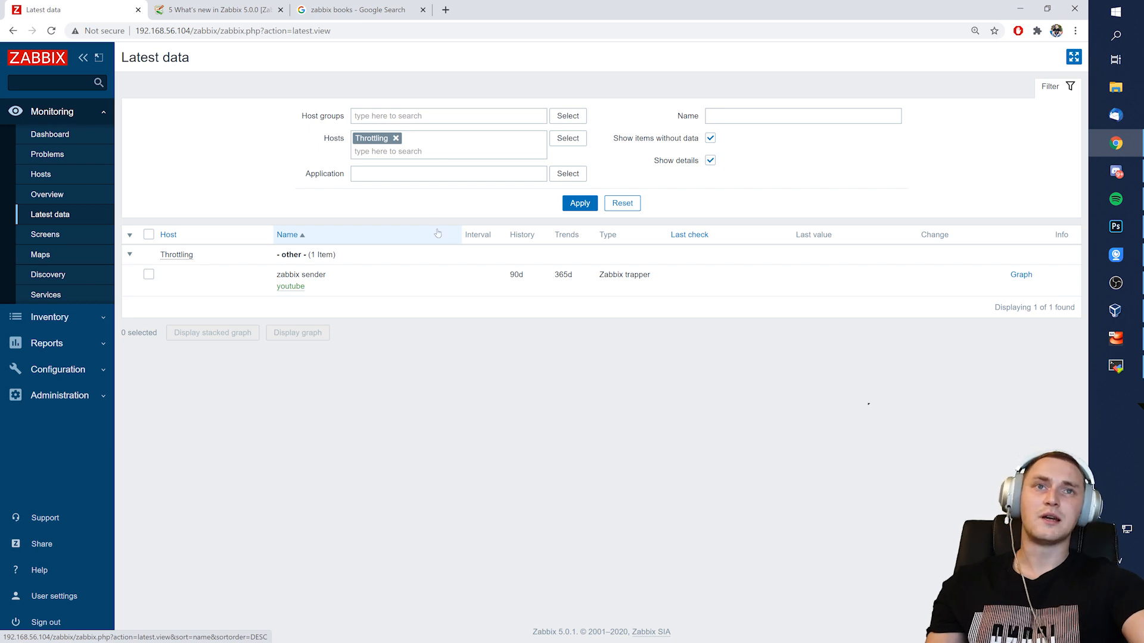
{"action": "mouse_move", "coordinate": [368, 235]}
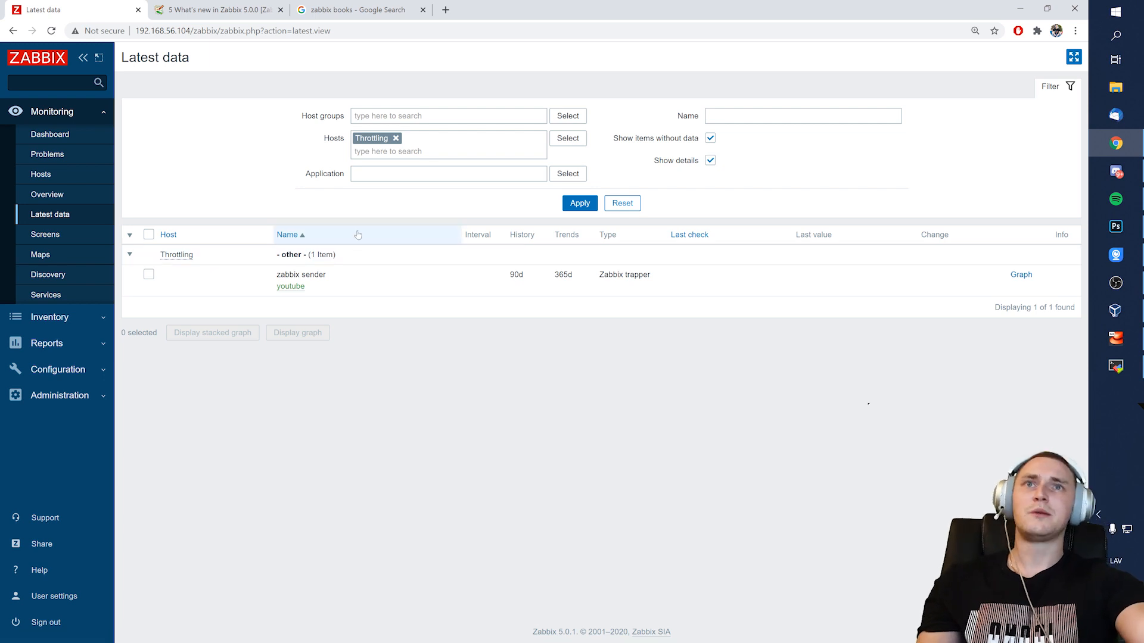
{"action": "mouse_move", "coordinate": [538, 205]}
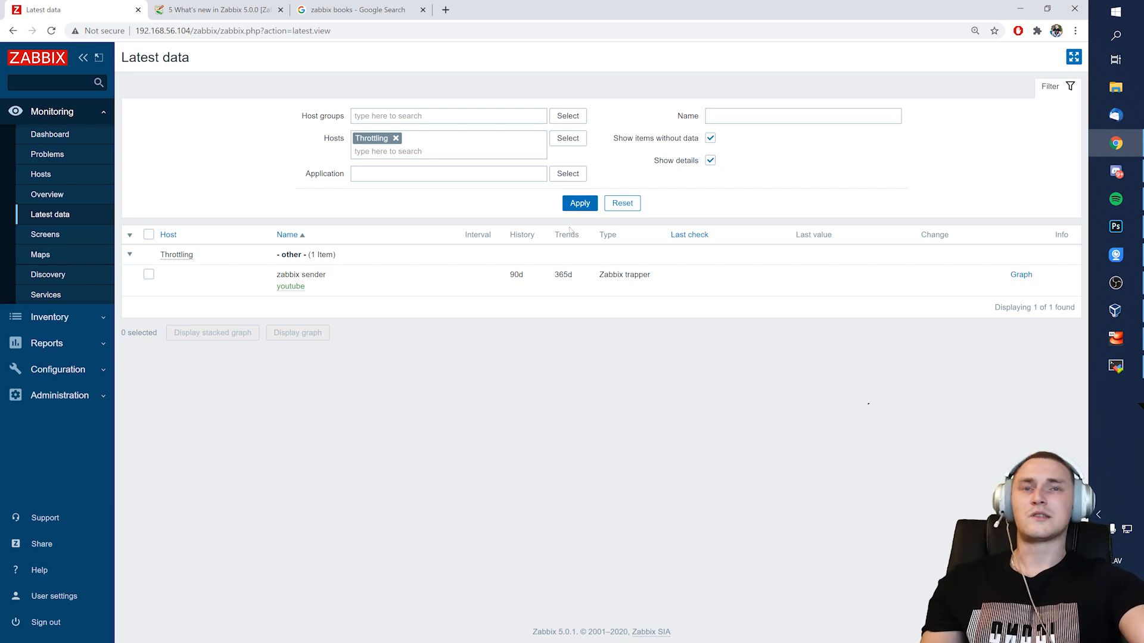
{"action": "mouse_move", "coordinate": [625, 324]}
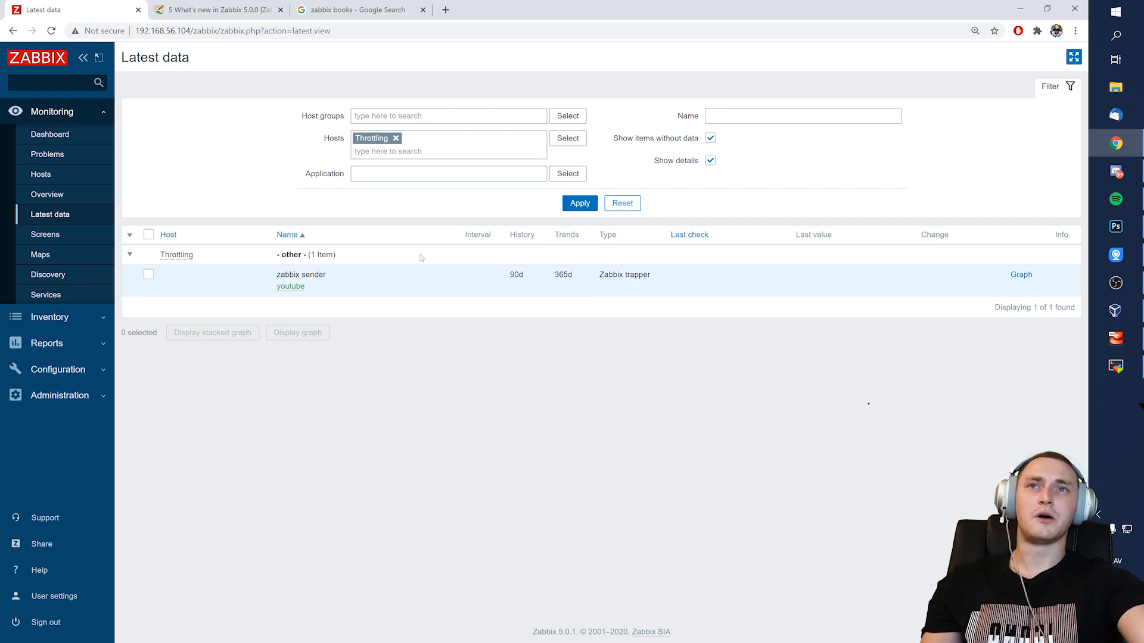
{"action": "mouse_move", "coordinate": [755, 281]}
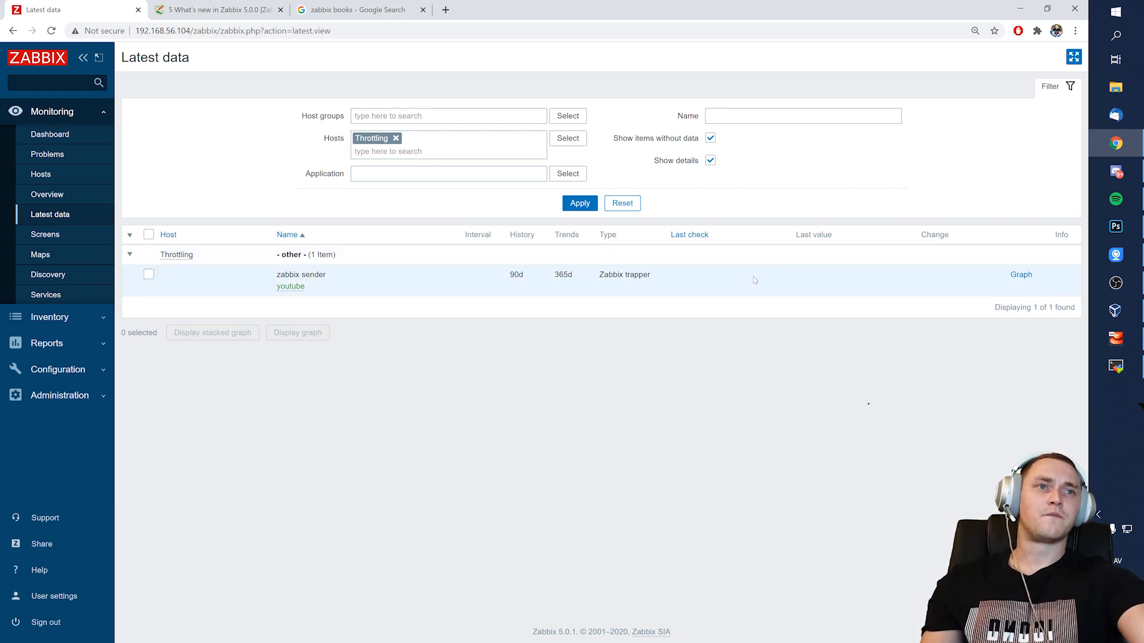
{"action": "mouse_move", "coordinate": [711, 264]}
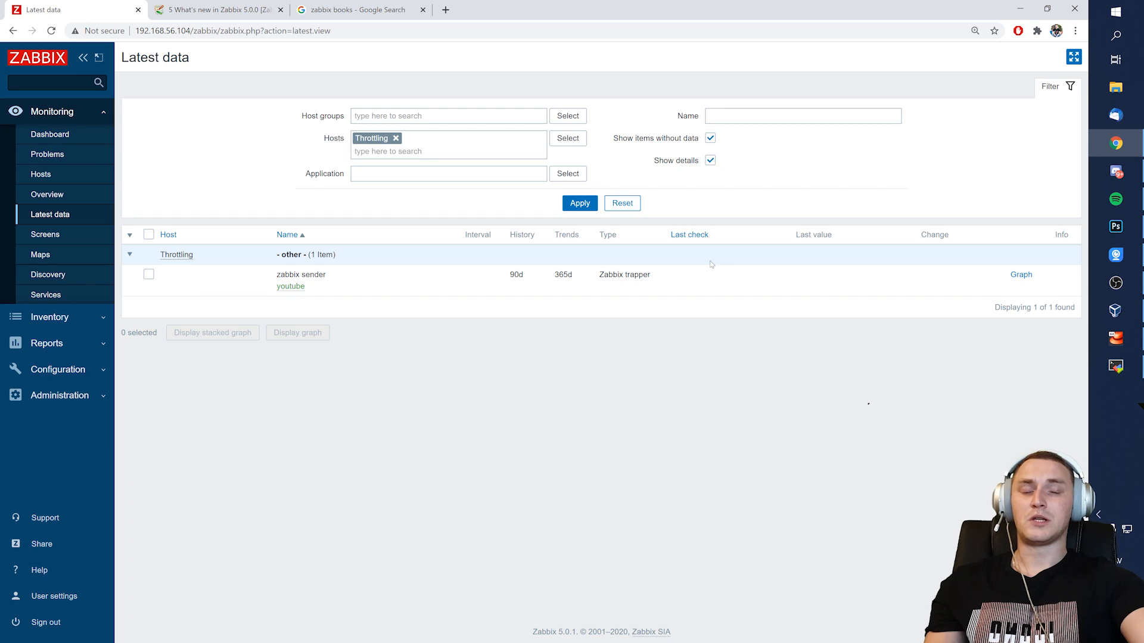